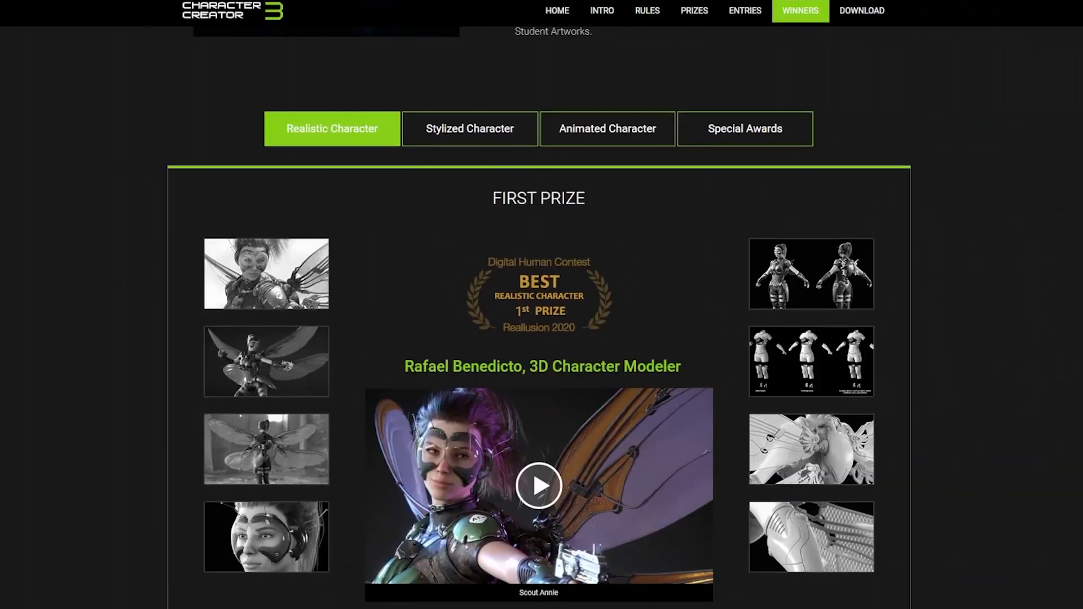
# - Review the V-Ray 6 Render Setup Common output settings for the armored character
pyautogui.scroll(-3)
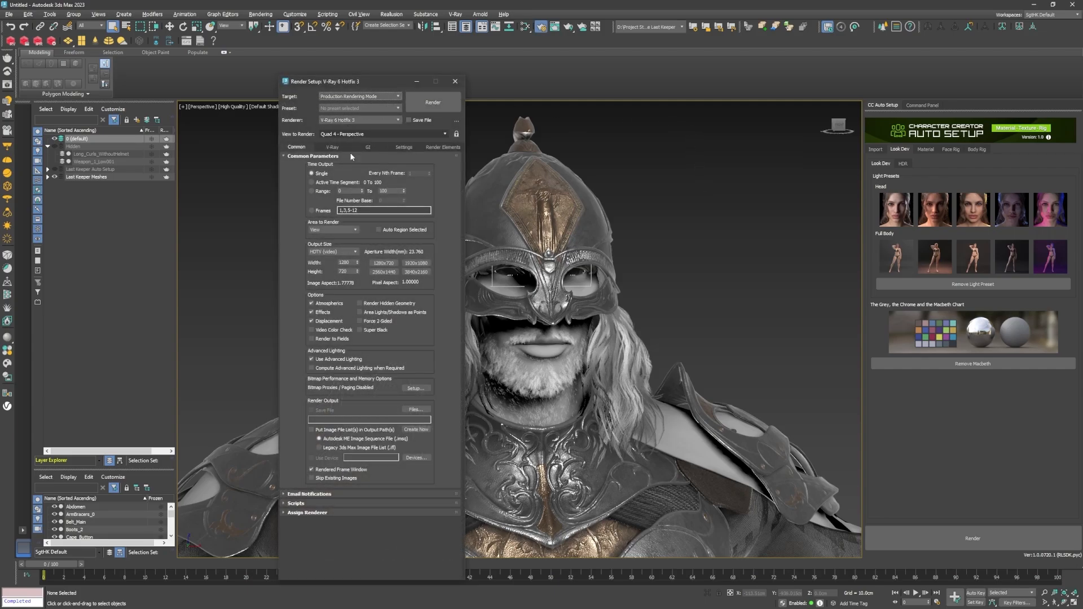
pyautogui.click(413, 262)
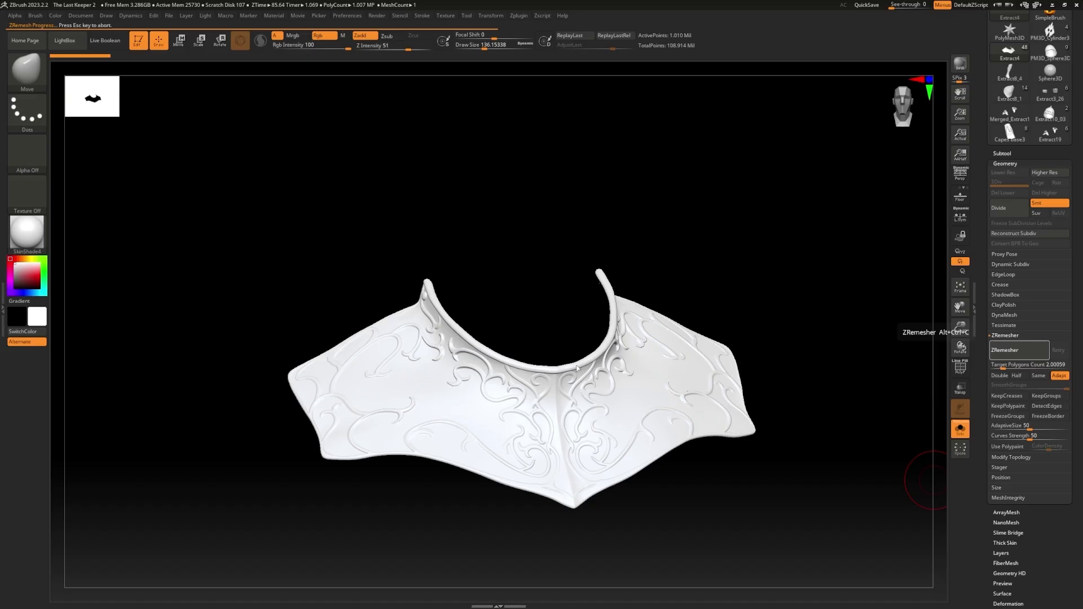
# - Run ZRemesher on the ornate collar subtool to rebuild cleaner topology
pyautogui.click(1018, 350)
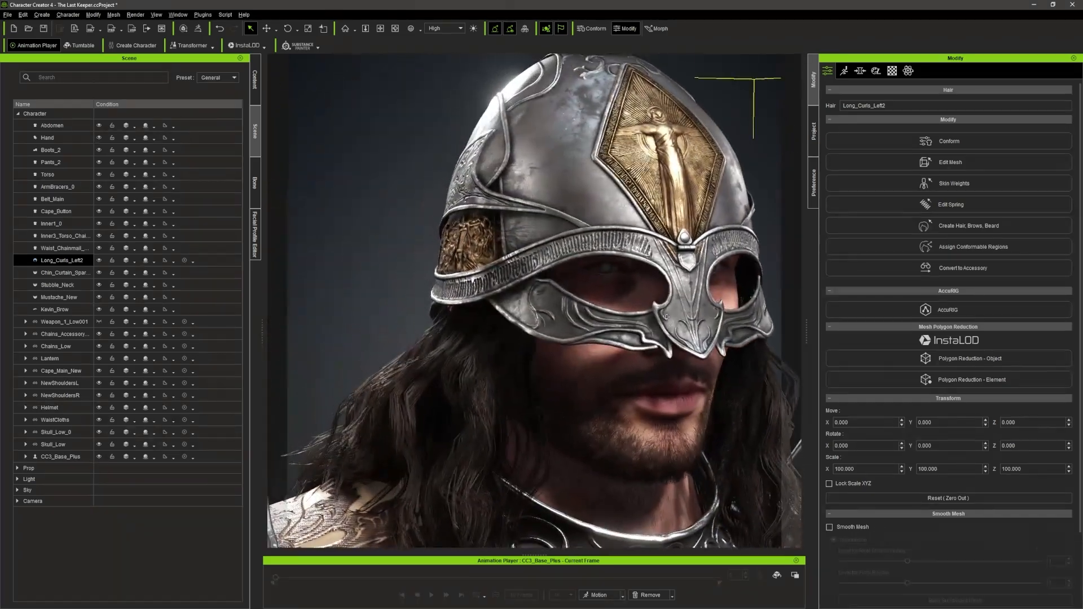
# - Select Long_Curls_Left2 in the Scene panel to review its Modify settings
pyautogui.click(49, 408)
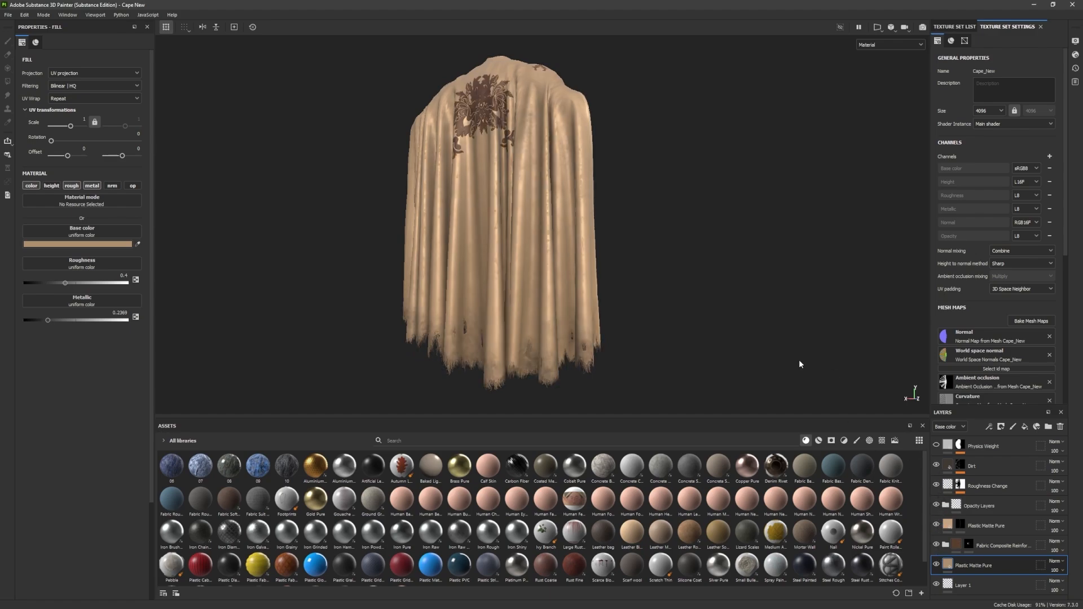
# - Browse the Assets shelf for the Cape_New tan cloth texture set
pyautogui.scroll(-3)
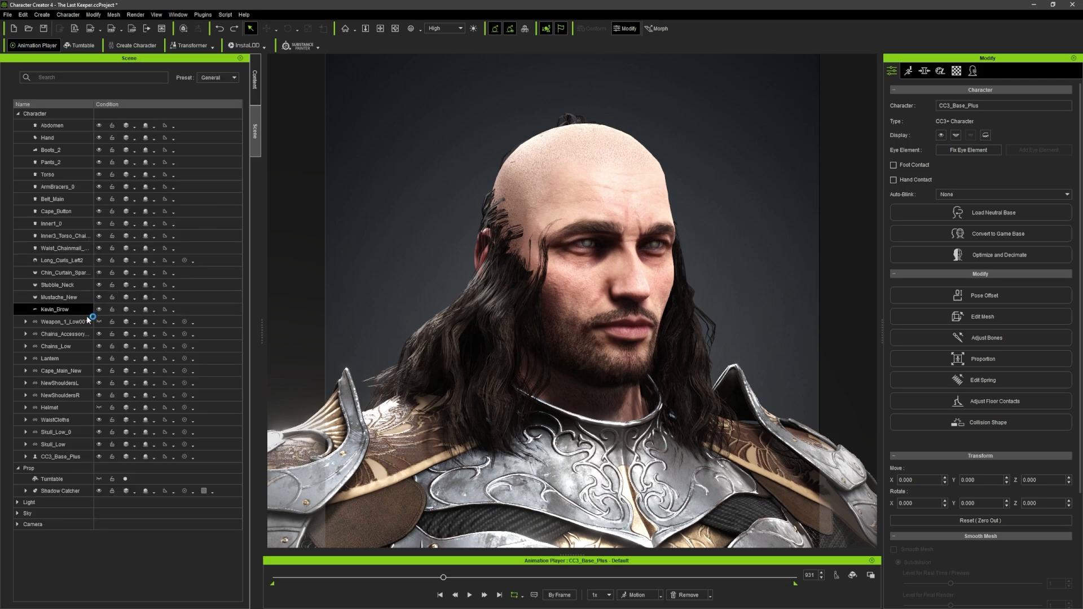
# - Show the Helmet, then transfer skin weights to Cape_Main_New using a clothing template
pyautogui.click(49, 406)
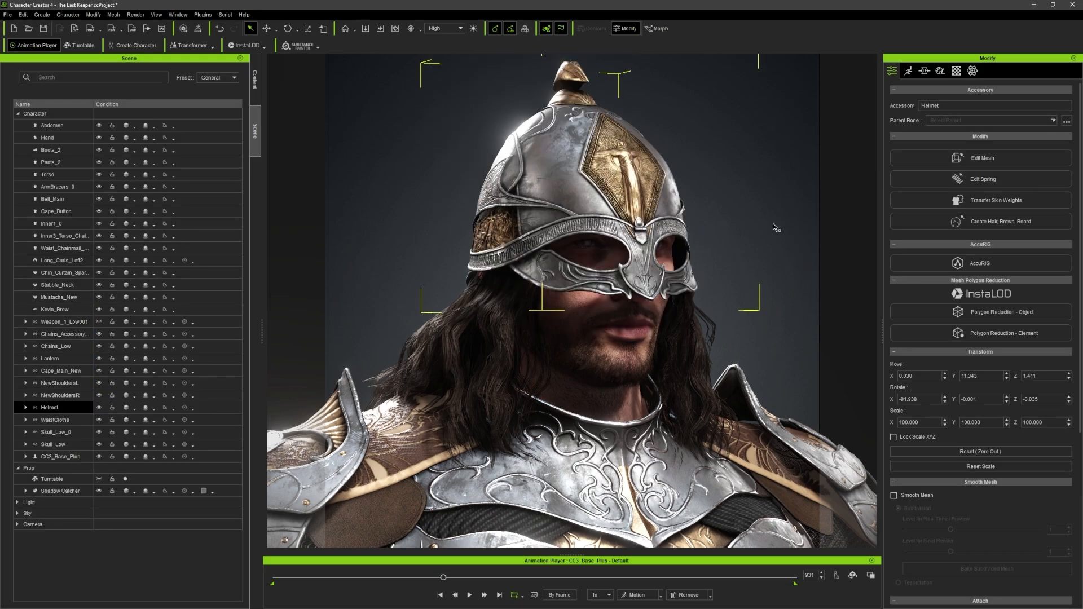
pyautogui.click(61, 370)
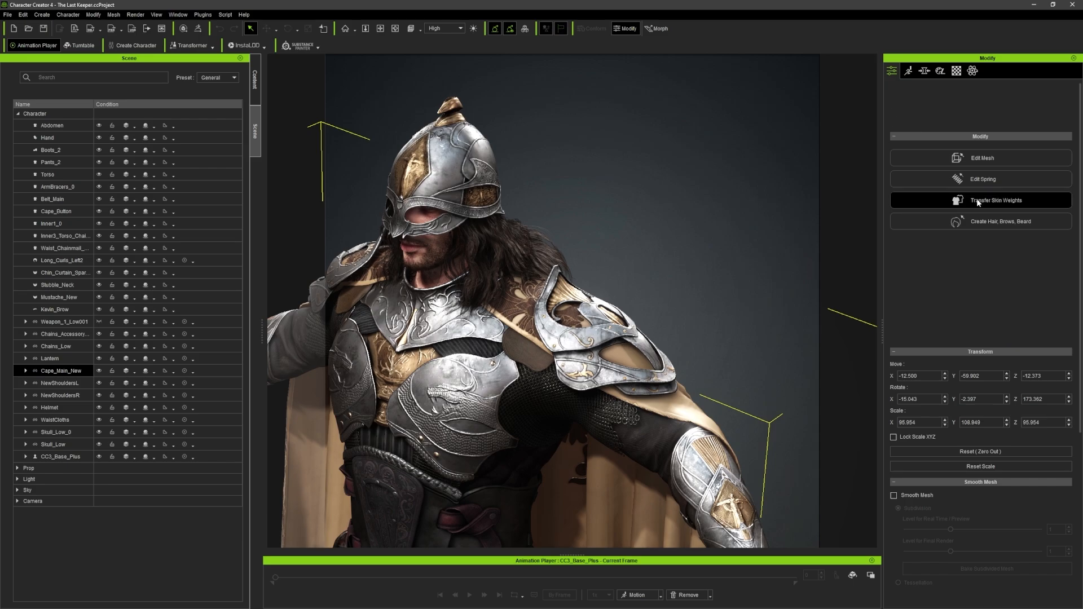
pyautogui.click(981, 201)
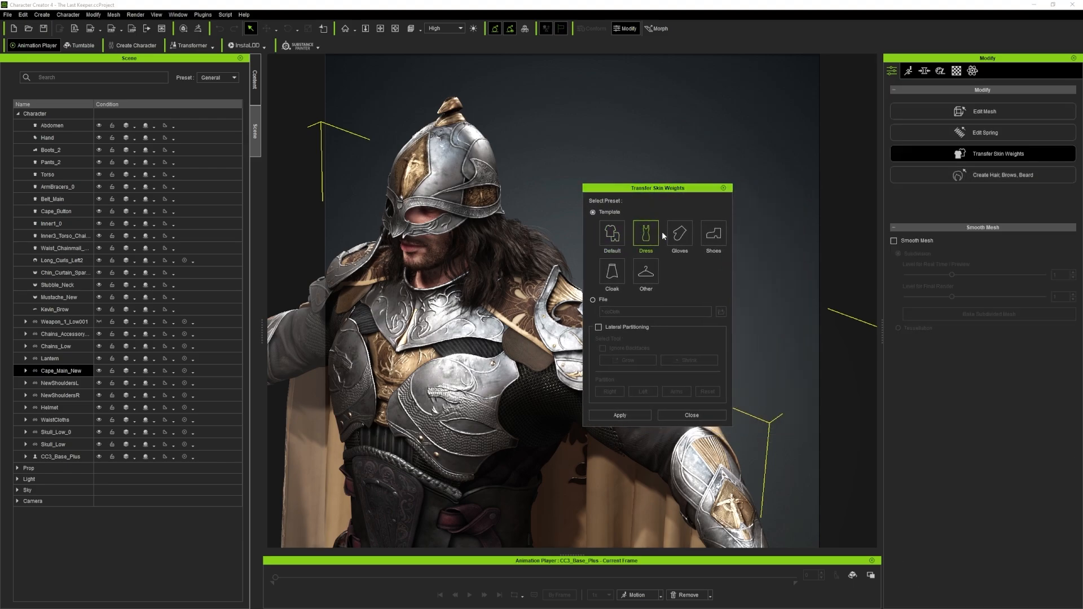
pyautogui.click(612, 233)
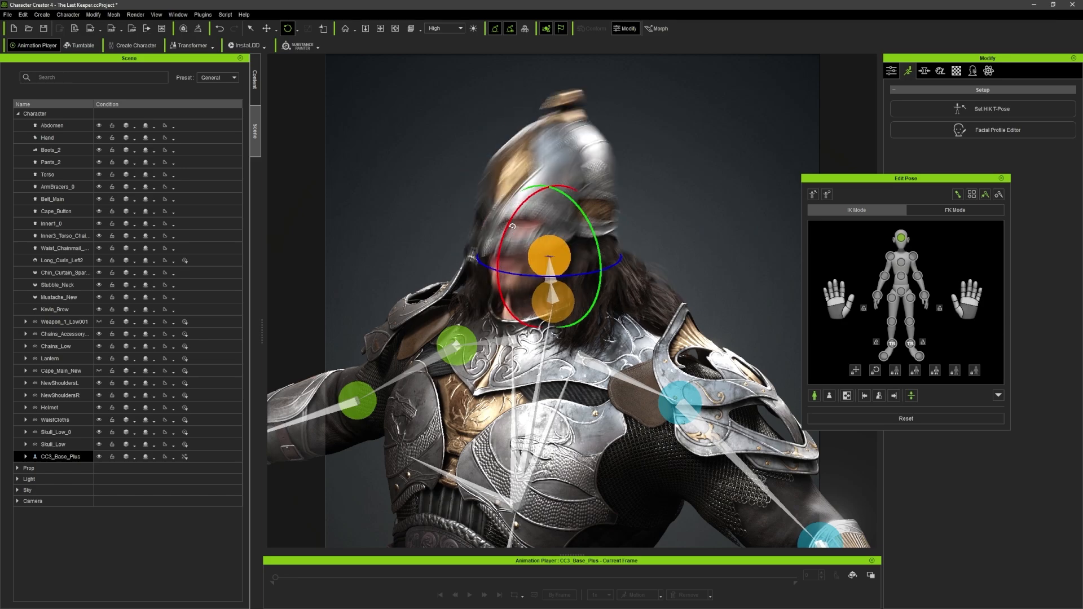
# - Export the clothed character as FBX with the 3ds Max Target Tool Preset
pyautogui.click(7, 22)
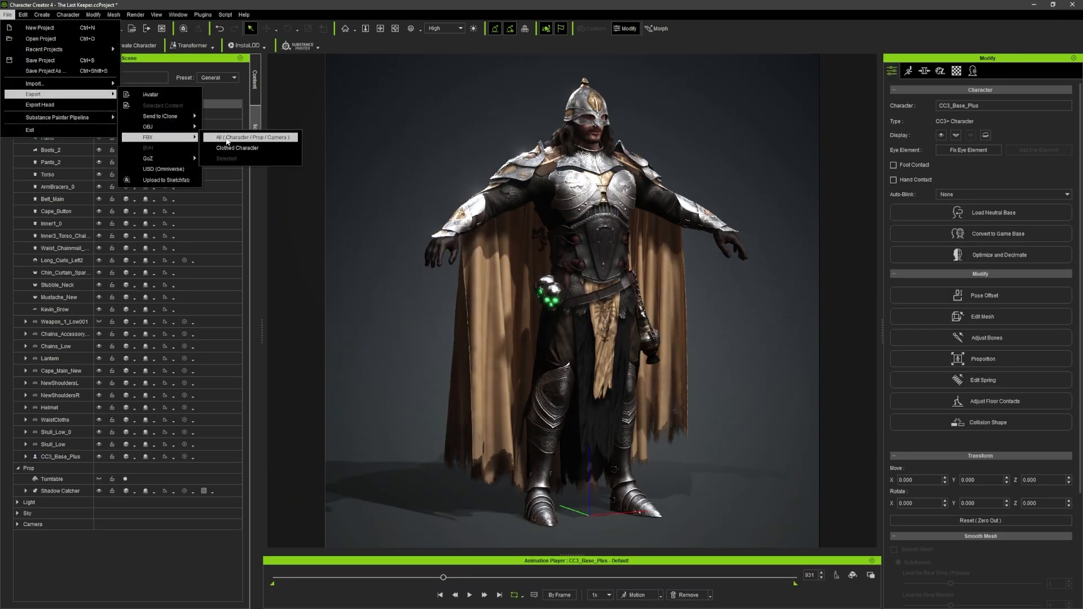
pyautogui.click(251, 137)
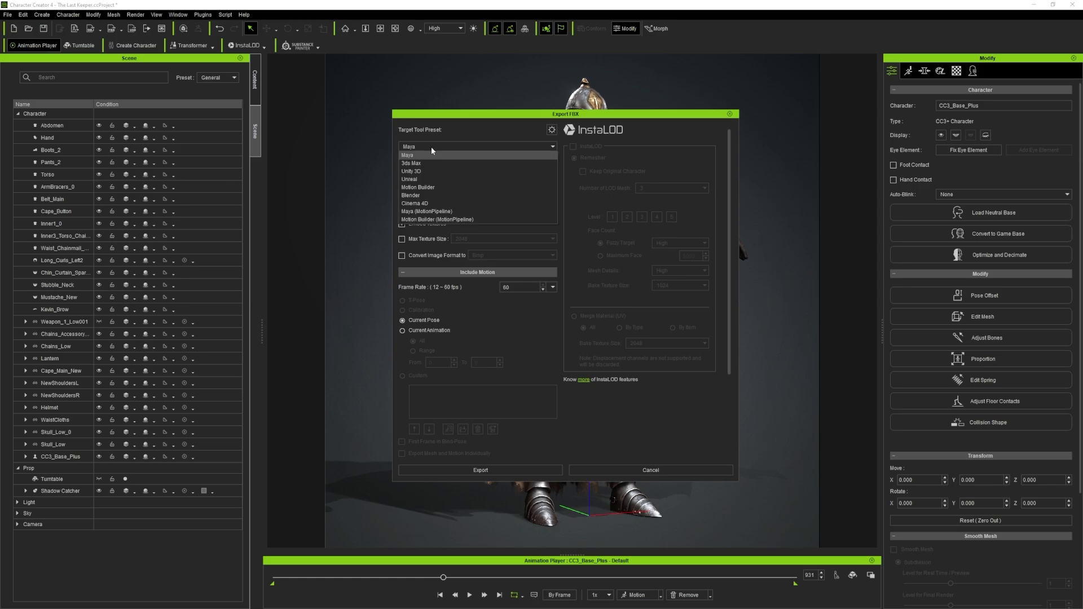
pyautogui.click(434, 163)
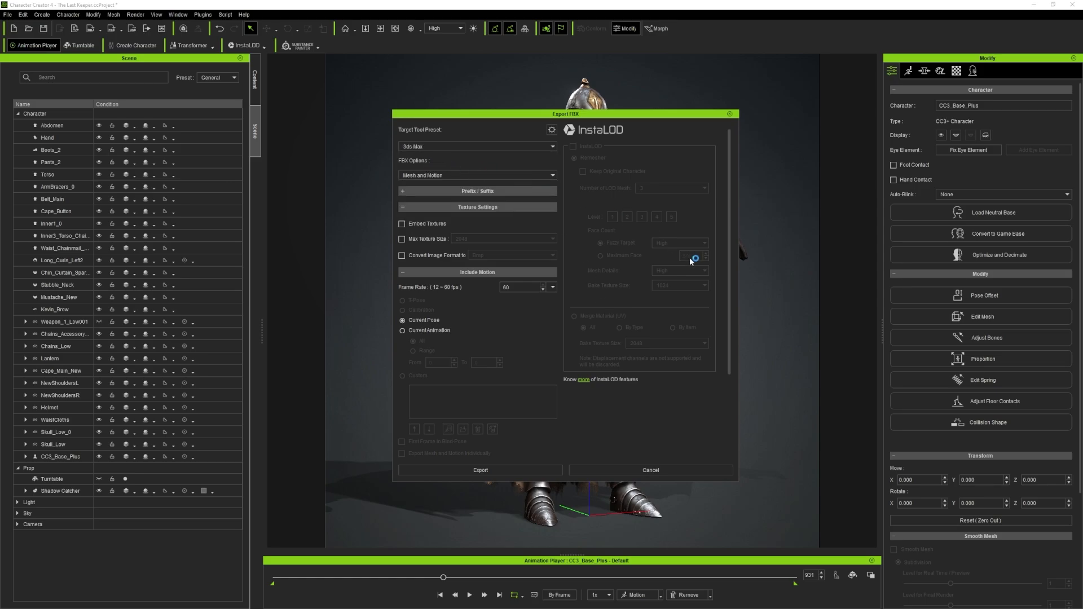
pyautogui.scroll(-3)
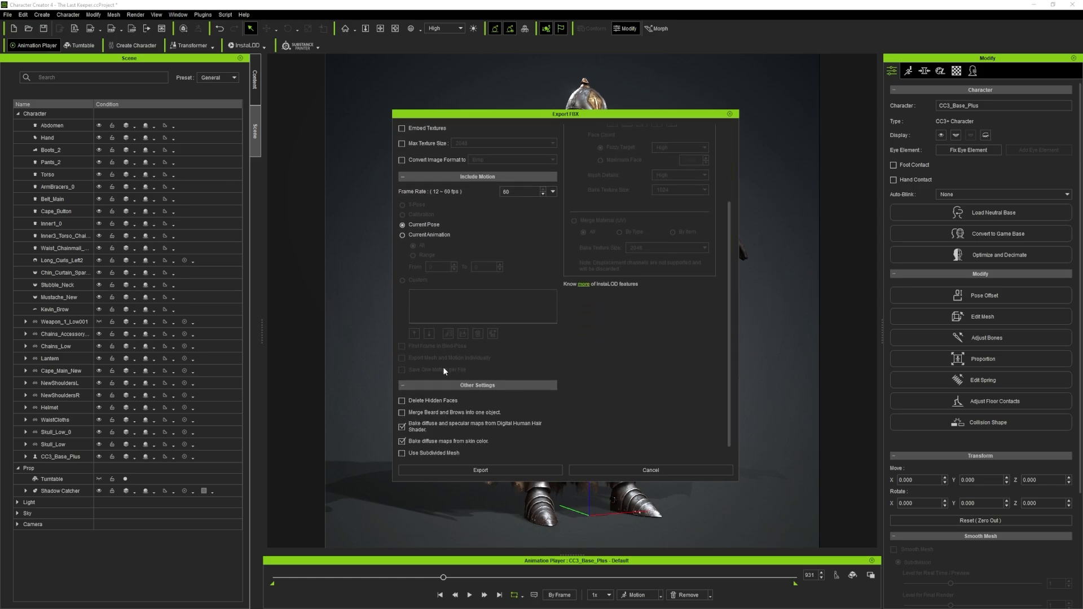
pyautogui.click(402, 235)
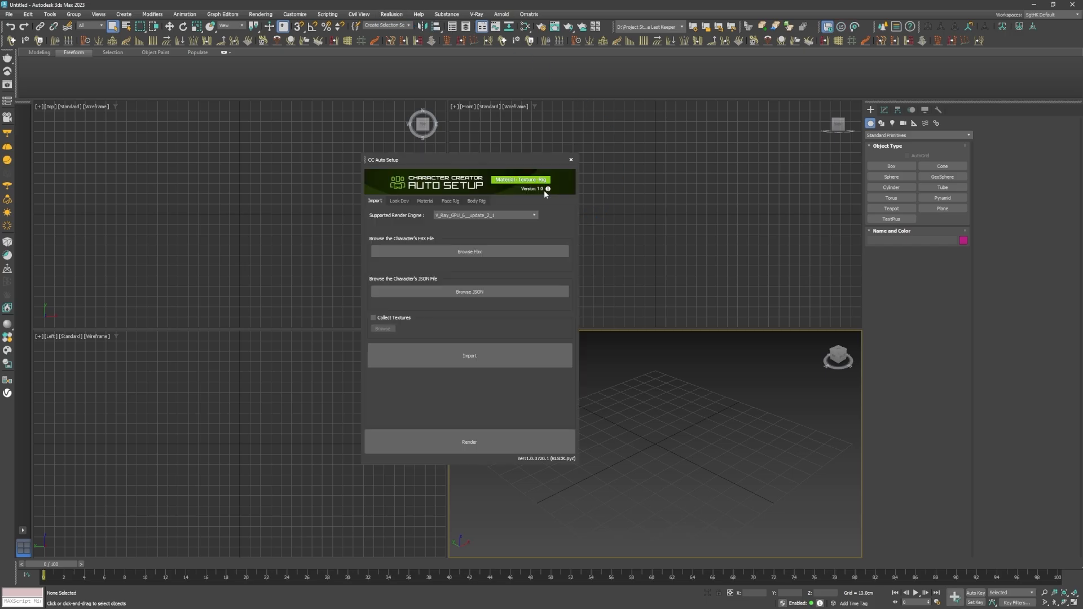
# - Dock CC Auto Setup and set Supported Render Engine to V_Ray_GPU
pyautogui.moveTo(382, 159); pyautogui.dragTo(713, 145)
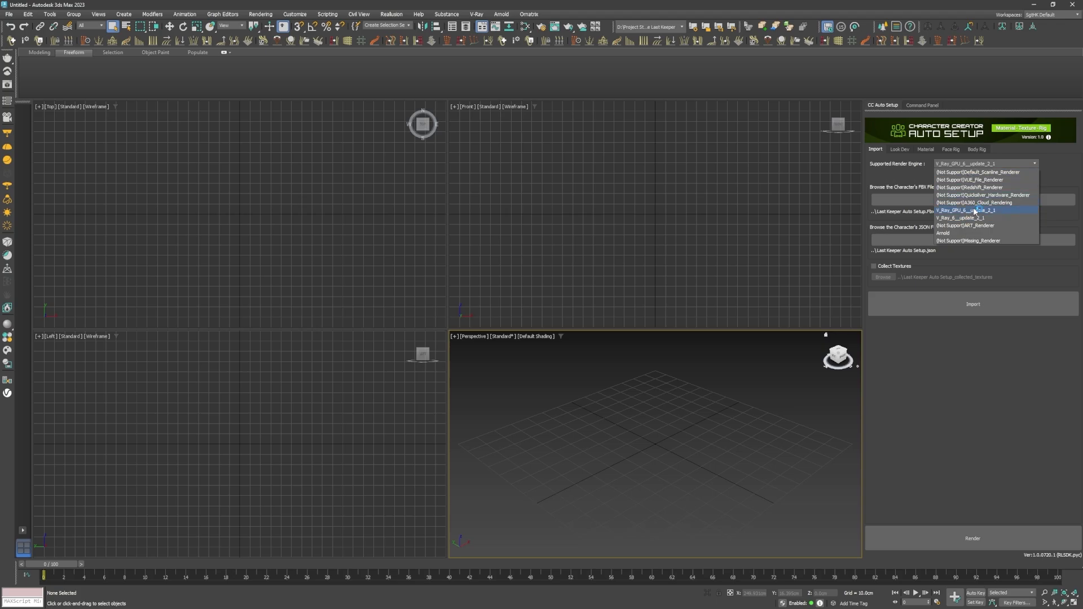
pyautogui.click(973, 210)
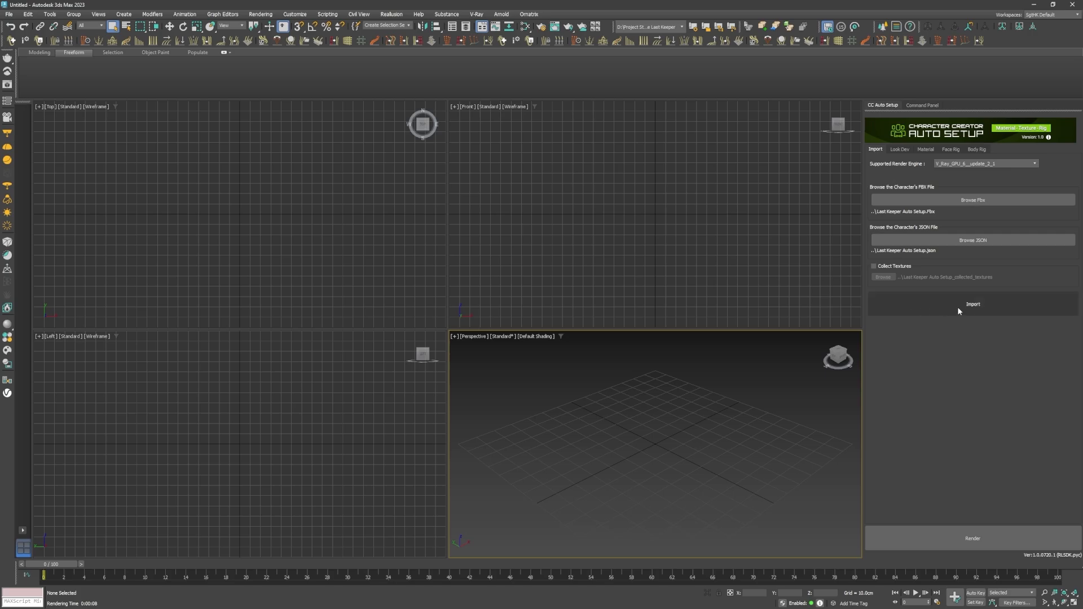
# - Import the Last Keeper through Auto Setup and maximize the Perspective viewport
pyautogui.click(973, 305)
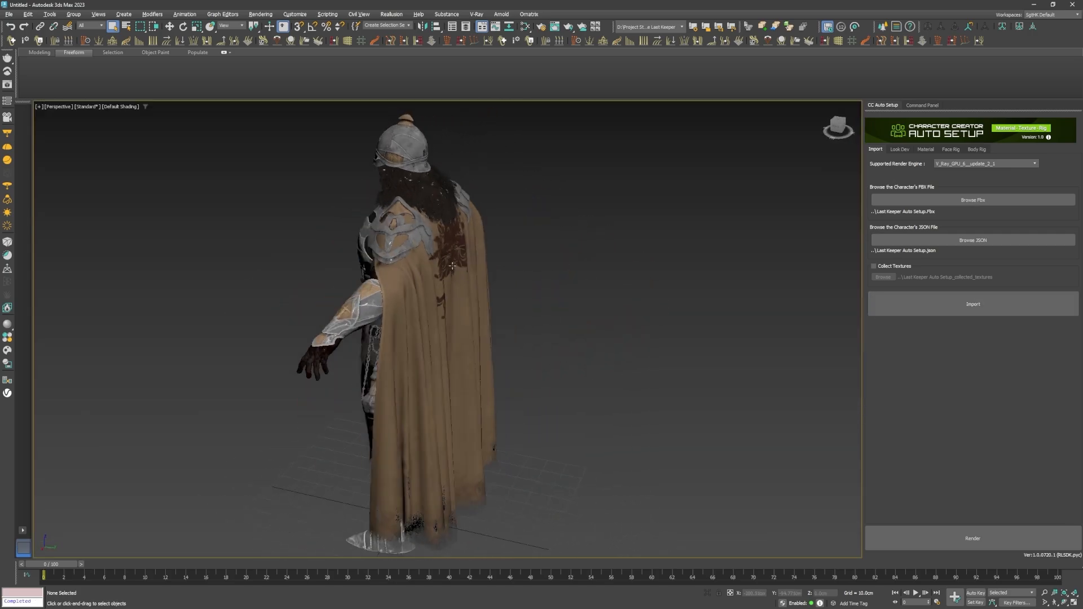
pyautogui.click(900, 149)
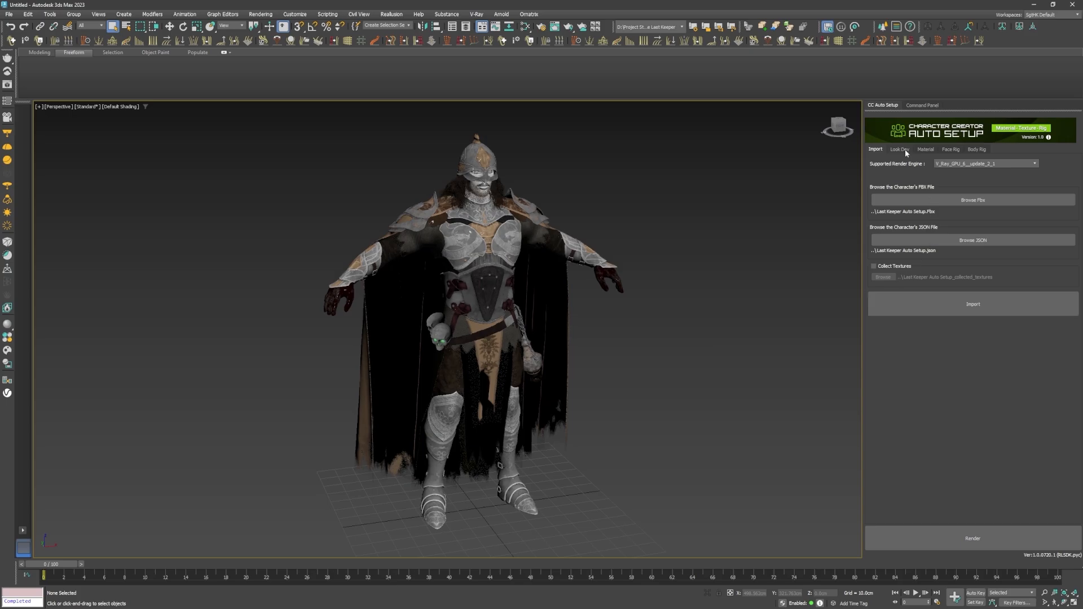
# - Apply a Full Body Look Dev light preset and orbit around the lit character
pyautogui.click(898, 149)
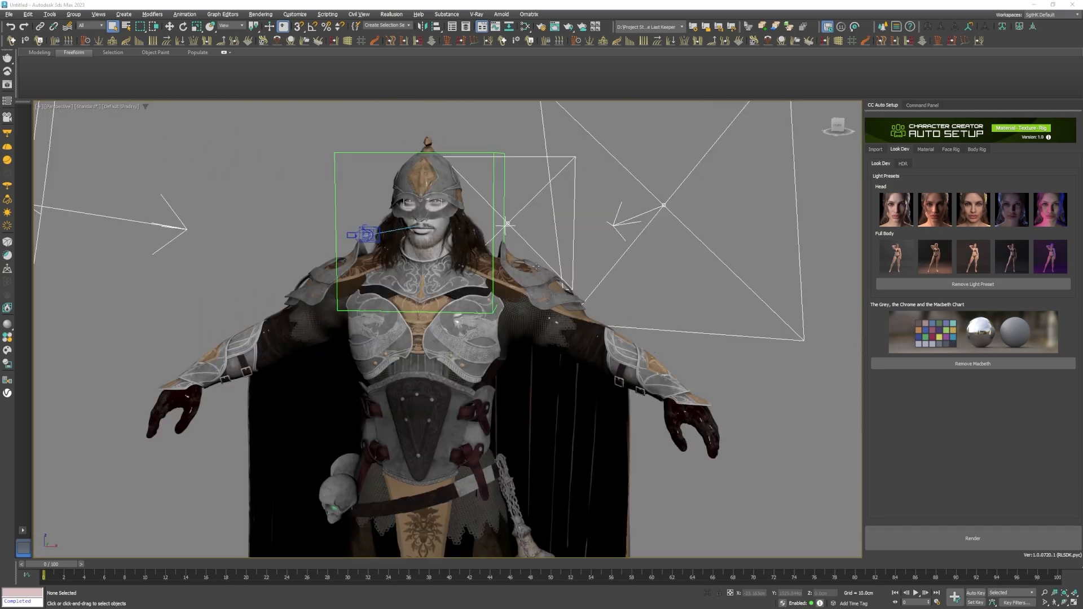
pyautogui.moveTo(535, 266); pyautogui.dragTo(491, 315)
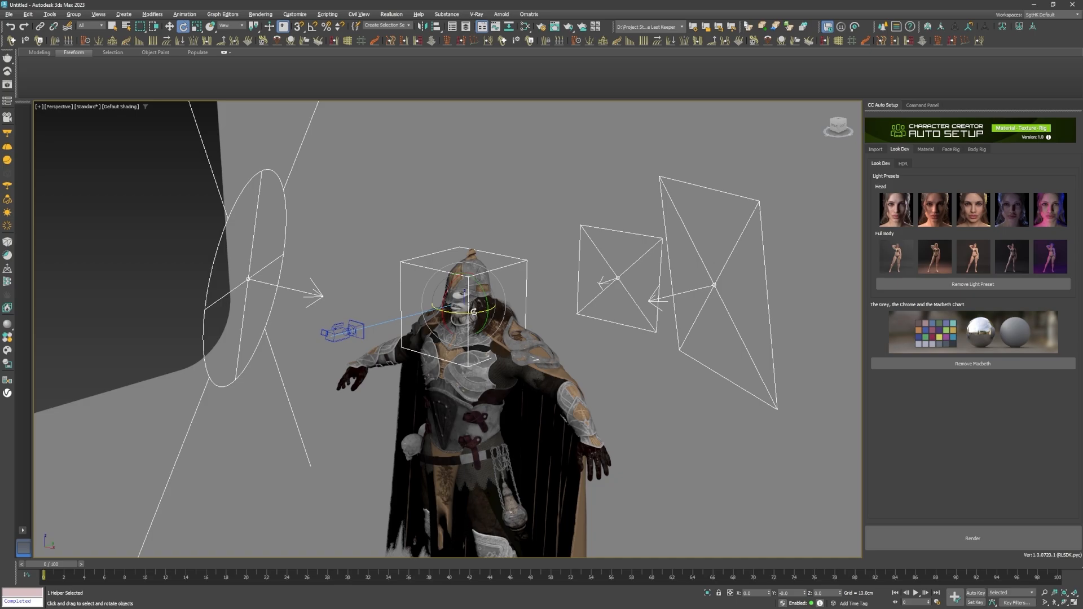
pyautogui.moveTo(476, 315); pyautogui.dragTo(535, 322)
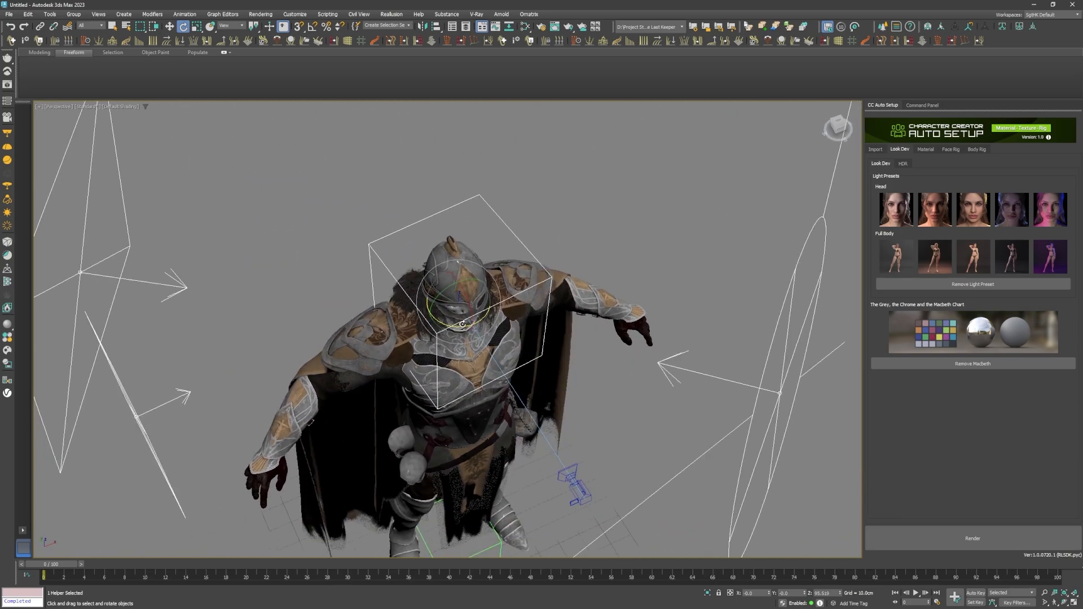
pyautogui.click(973, 538)
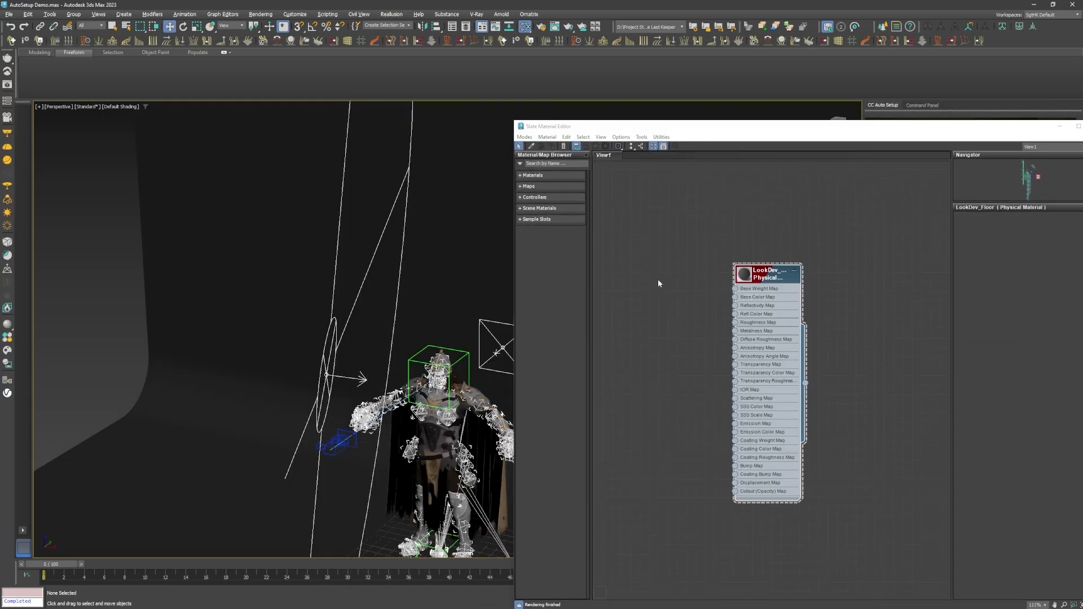
# - Set V-Ray as the production renderer and close the Slate Material Editor after checking materials
pyautogui.click(768, 274)
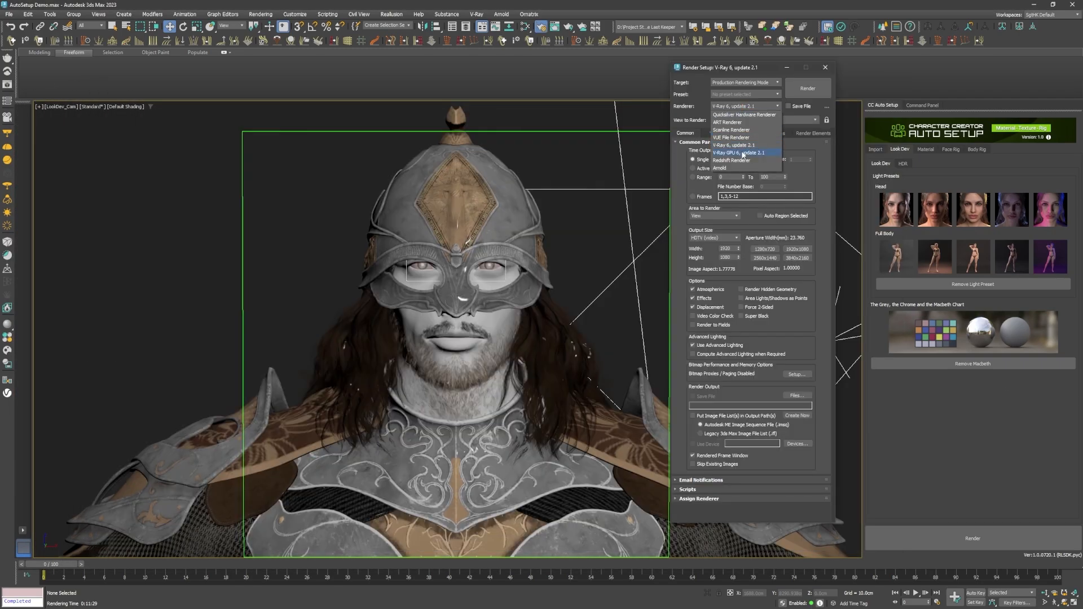
pyautogui.click(742, 152)
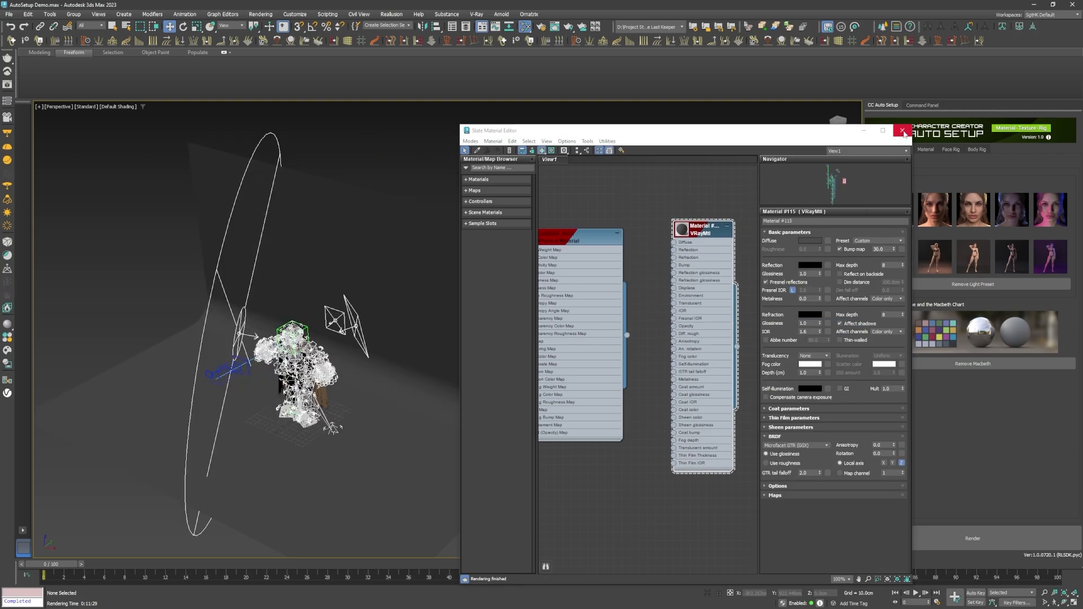
pyautogui.click(903, 131)
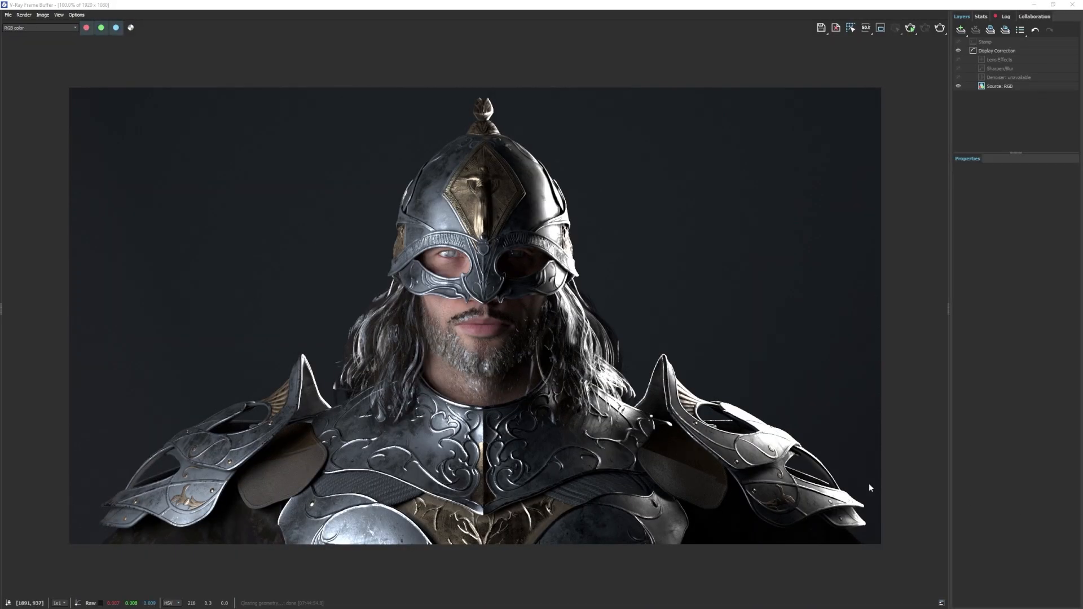
pyautogui.moveTo(452, 341)
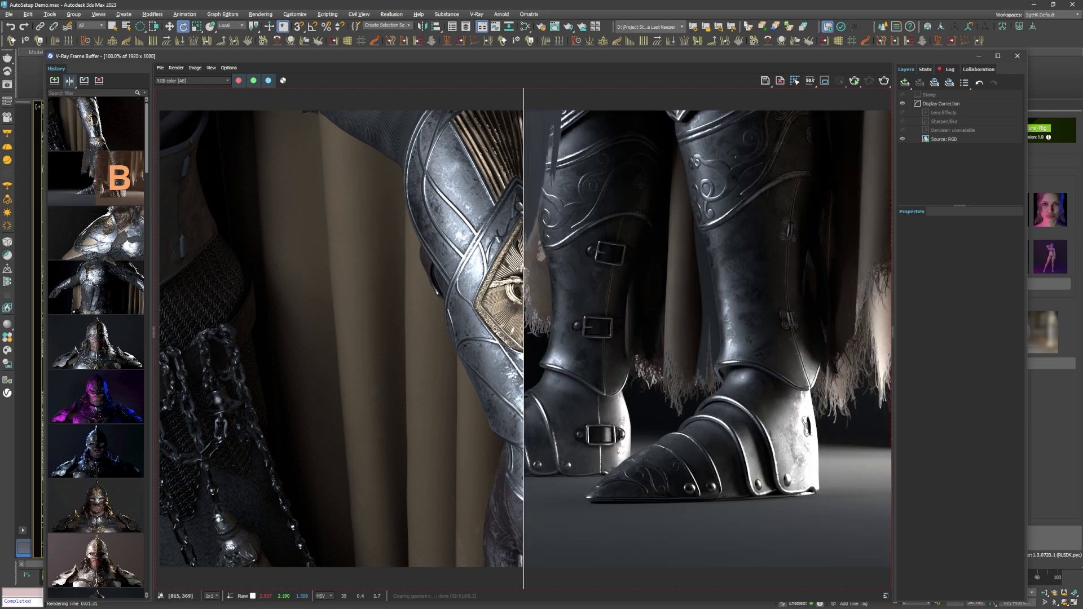
# - Slide the A/B compare divider across the boots render and pick another history render
pyautogui.moveTo(524, 268); pyautogui.dragTo(473, 268)
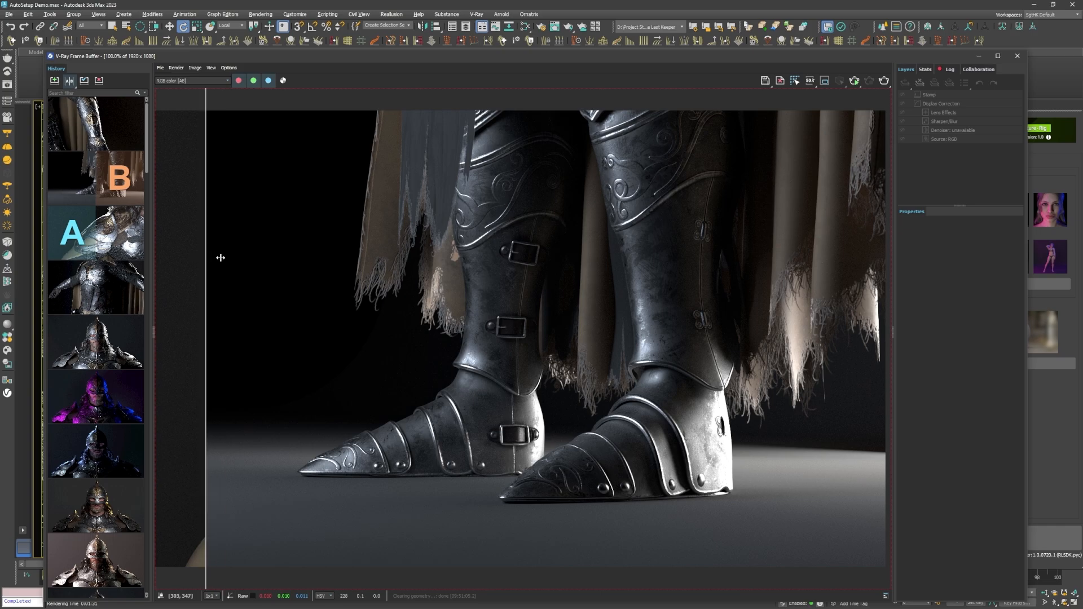
pyautogui.click(96, 287)
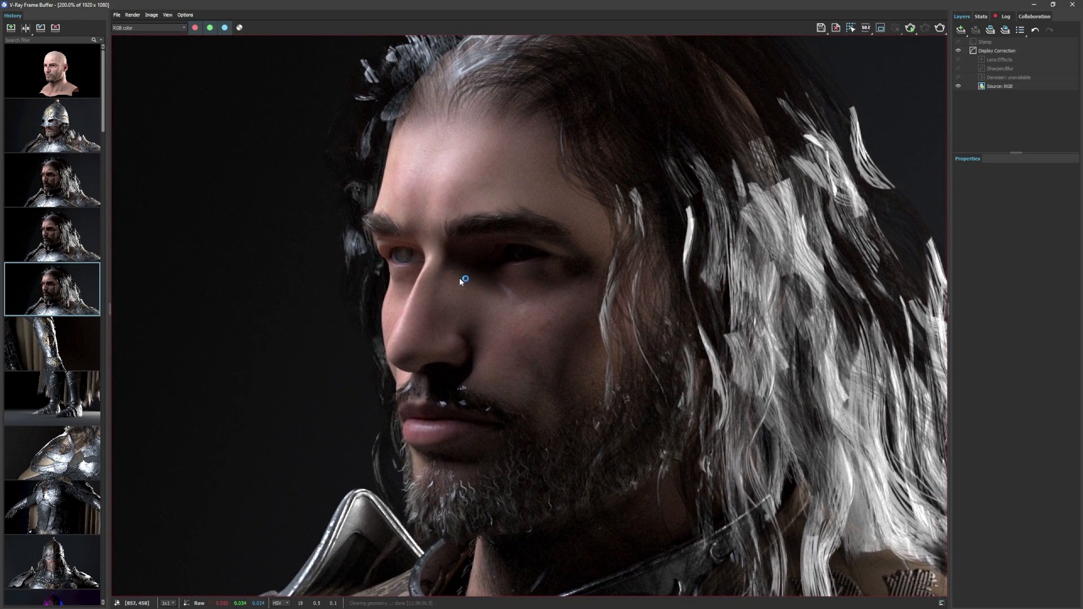
# - Zoom into the close-up face render in the V-Ray Frame Buffer
pyautogui.scroll(3)
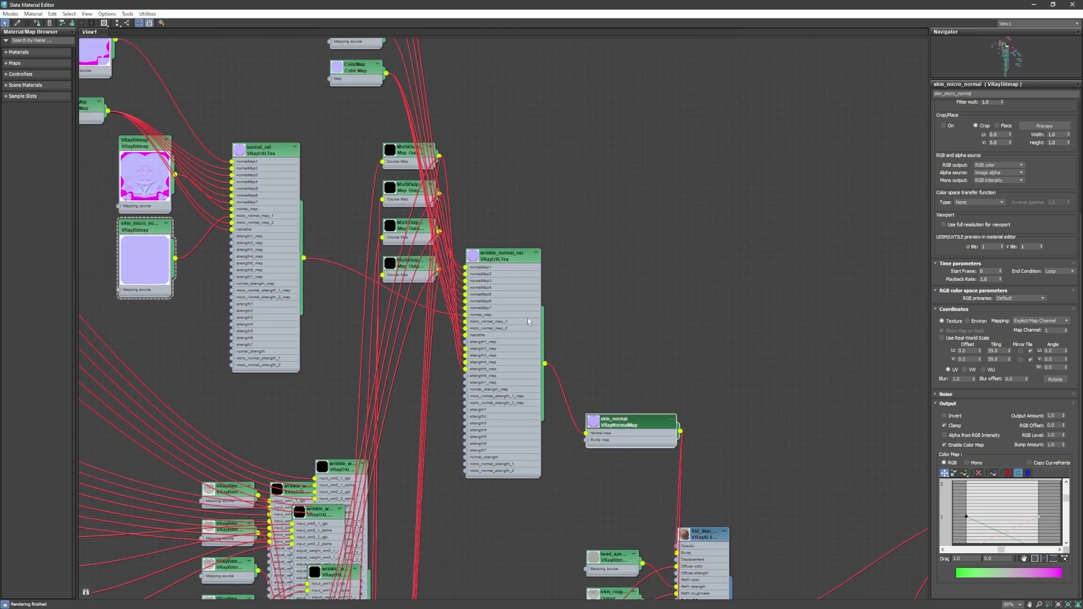
# - Pan the Slate Material Editor to the skin_normal and skin_micro_normal VRayBitmap nodes
pyautogui.moveTo(501, 251); pyautogui.dragTo(525, 103)
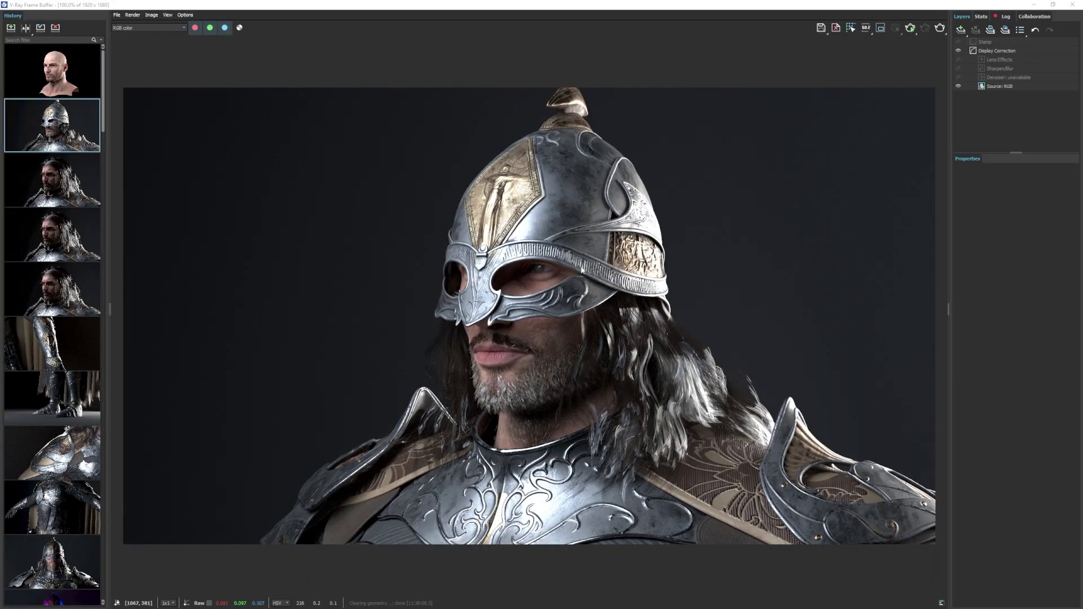
pyautogui.moveTo(1056, 7)
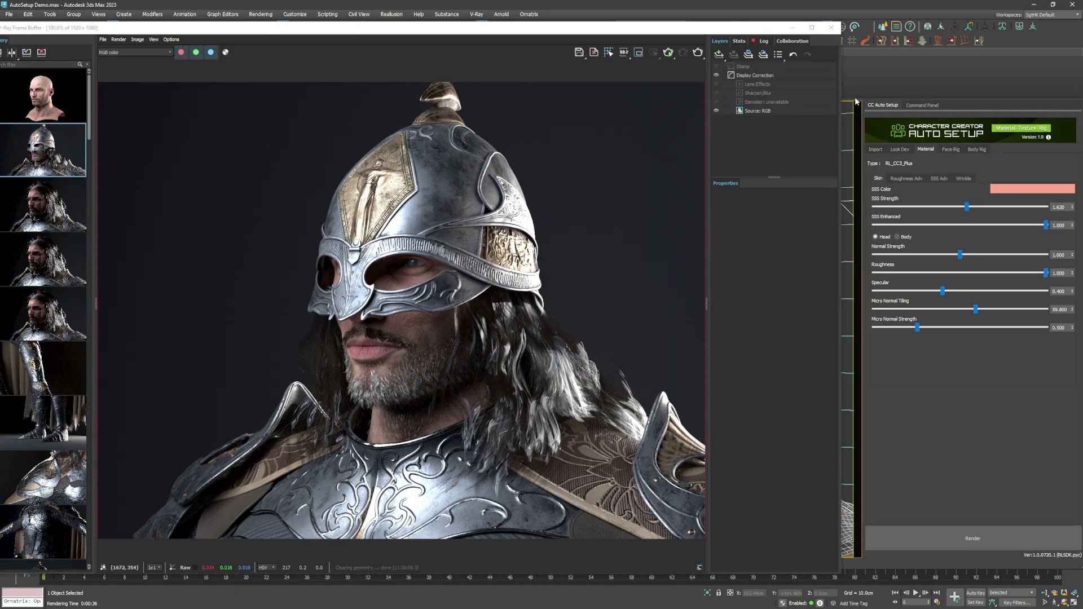
# - Switch CC Auto Setup to the Look Dev presets and back to the Material settings
pyautogui.click(899, 149)
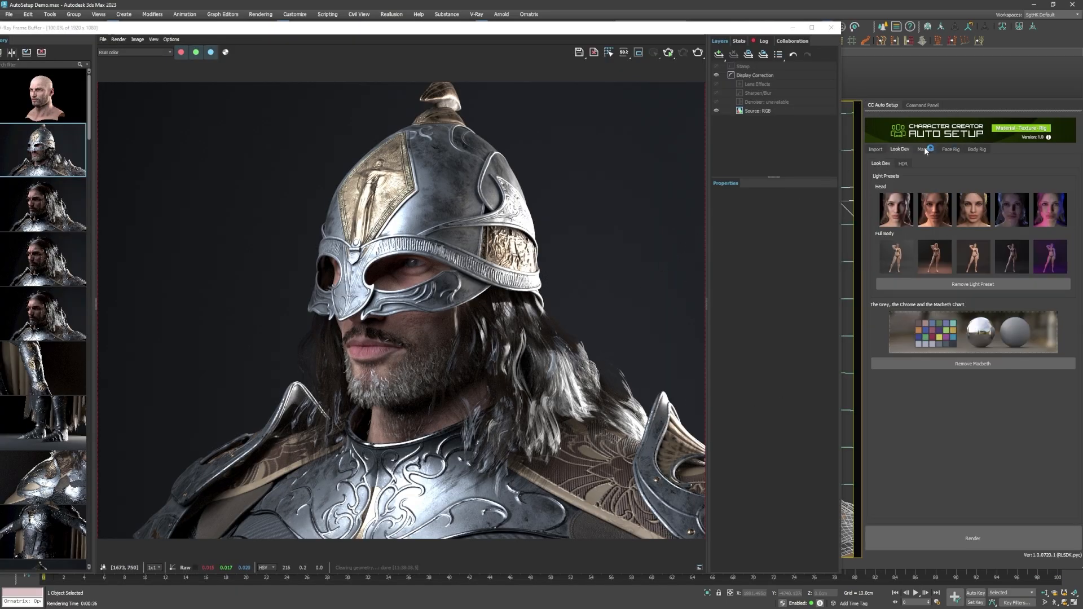
pyautogui.click(925, 149)
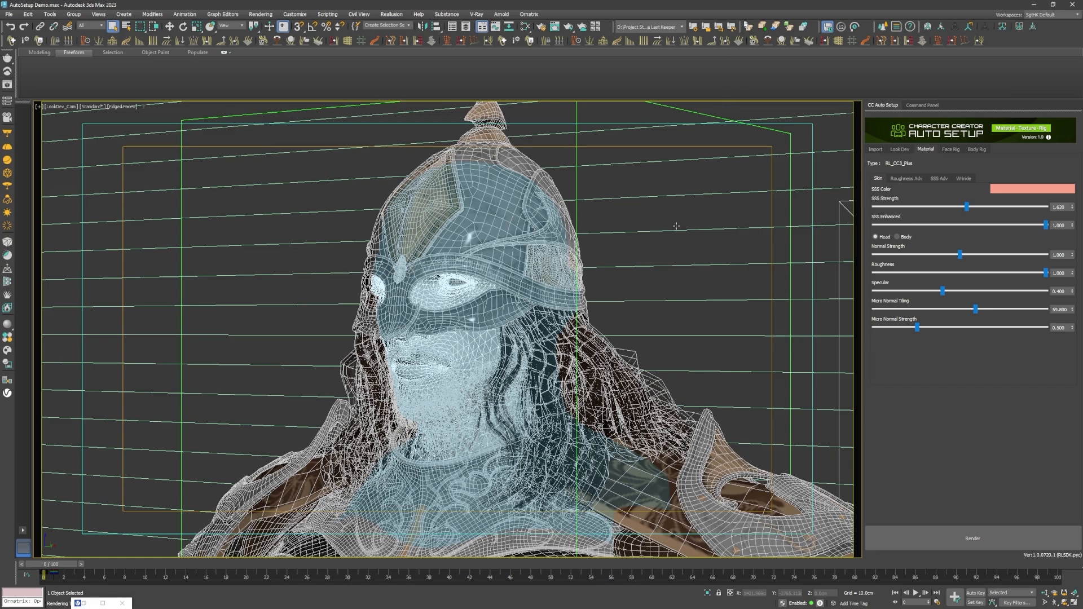
# - Raise the skin's SSS Strength and adjust its Micro Normal Strength
pyautogui.moveTo(967, 206); pyautogui.dragTo(968, 207)
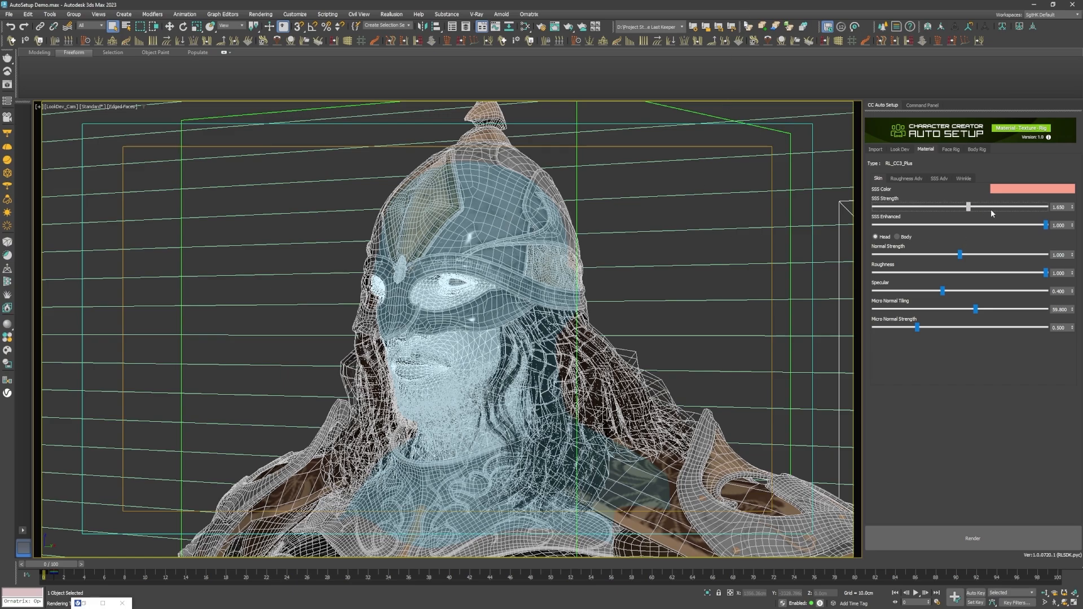
pyautogui.moveTo(969, 207); pyautogui.dragTo(982, 206)
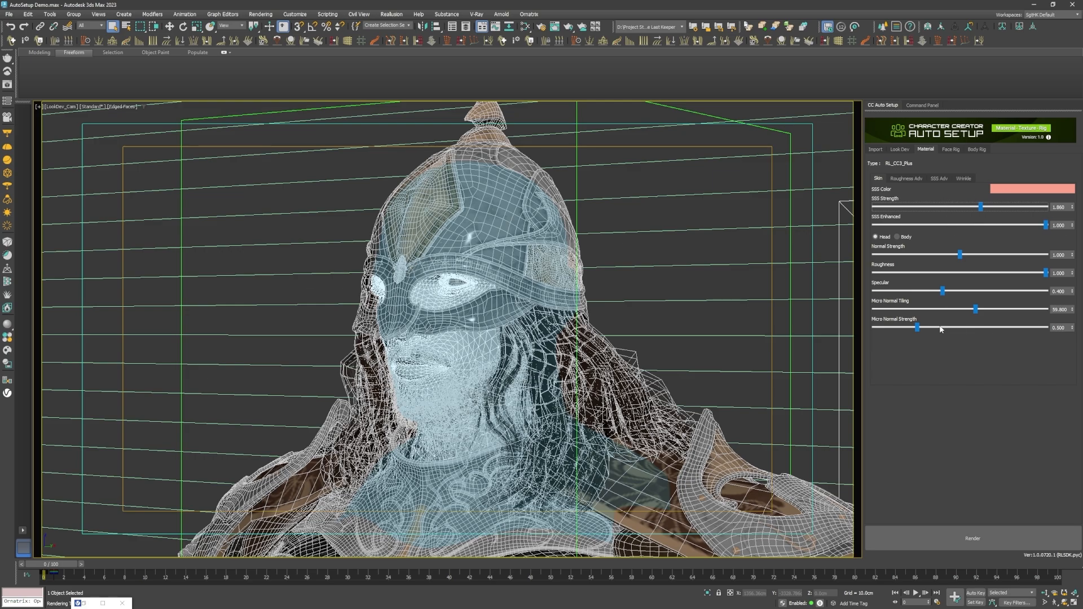
pyautogui.moveTo(997, 207); pyautogui.dragTo(935, 206)
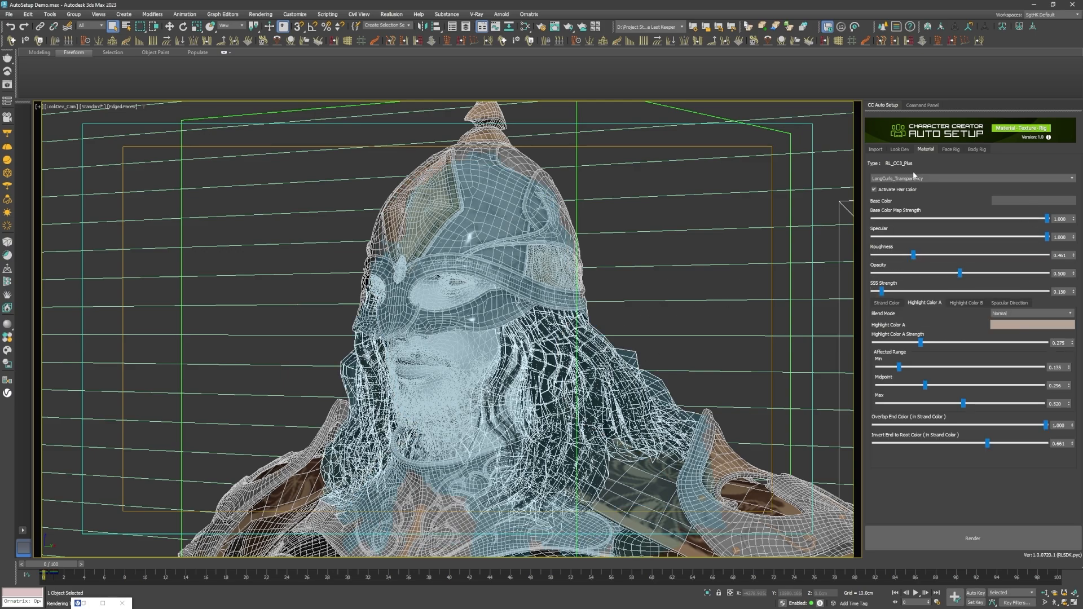
pyautogui.moveTo(1011, 390)
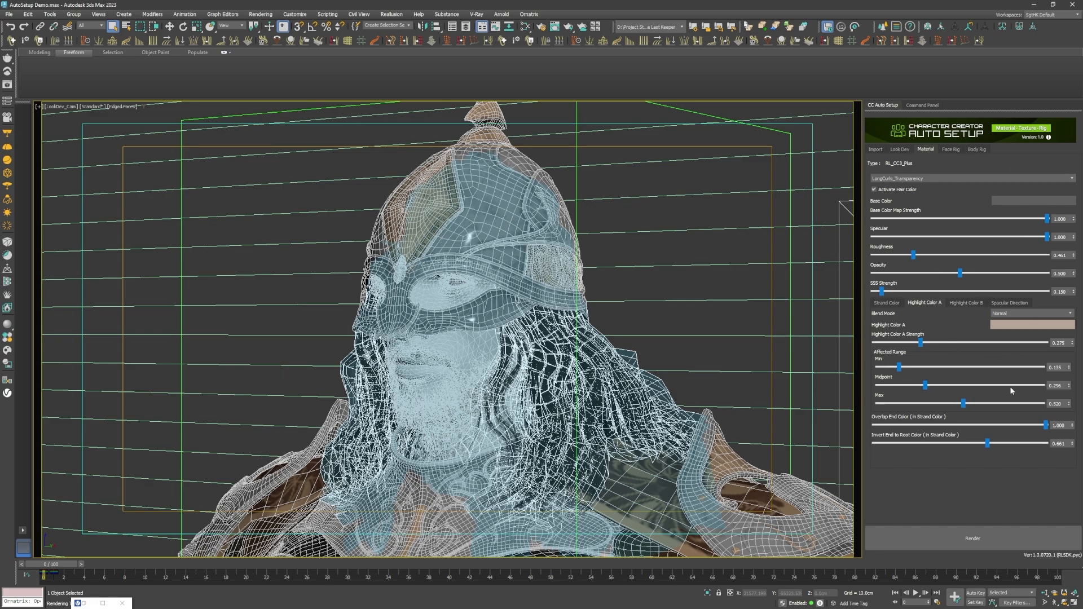
# - Lower the long curly hair's Roughness to about 0.40
pyautogui.moveTo(913, 255); pyautogui.dragTo(999, 255)
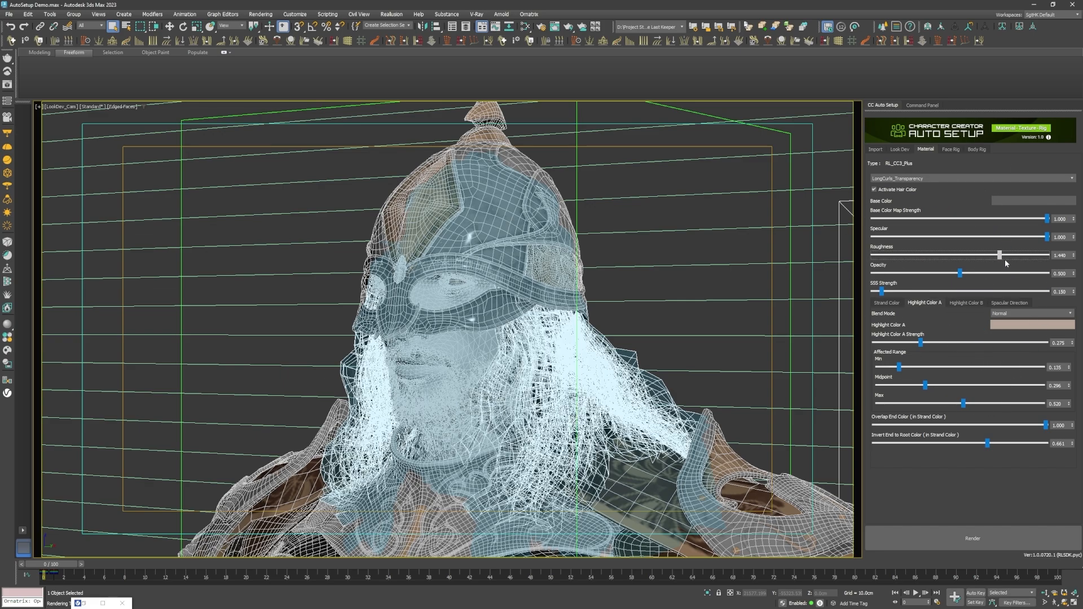
pyautogui.moveTo(999, 255); pyautogui.dragTo(907, 255)
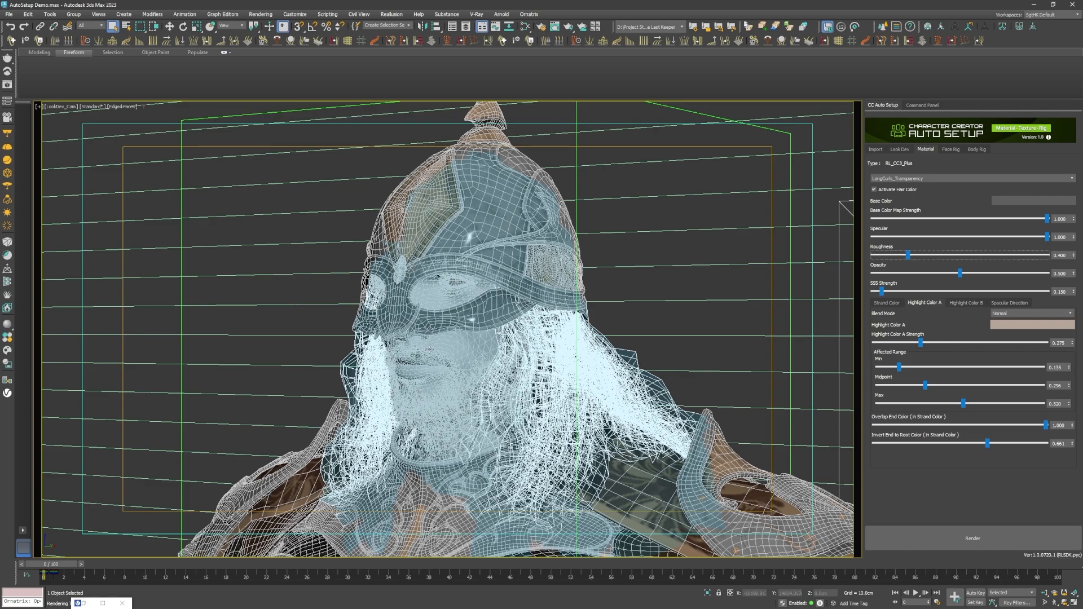
pyautogui.moveTo(460, 346)
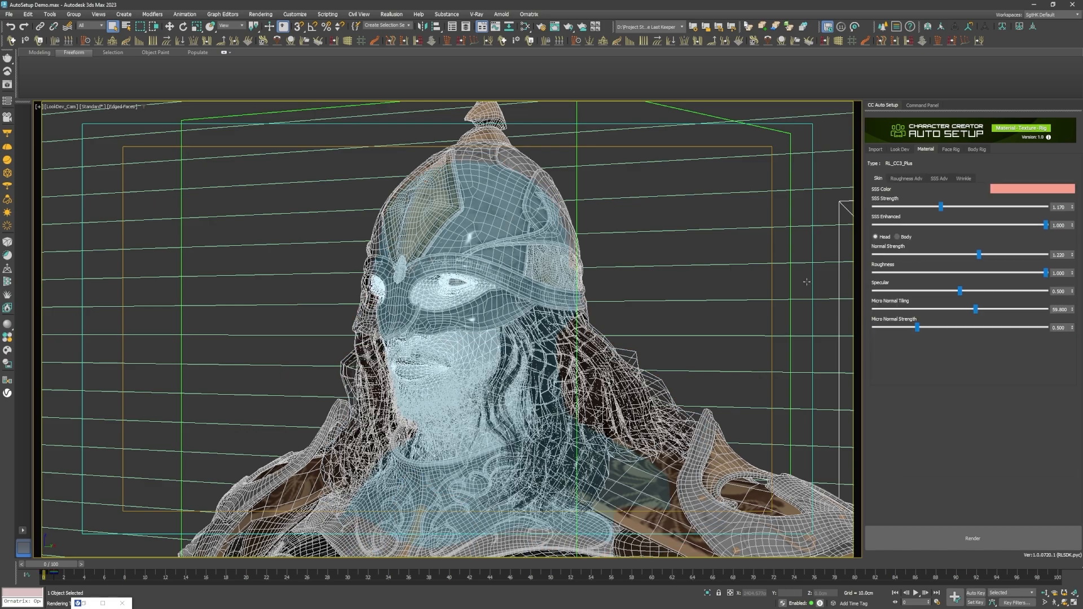
pyautogui.moveTo(867, 216)
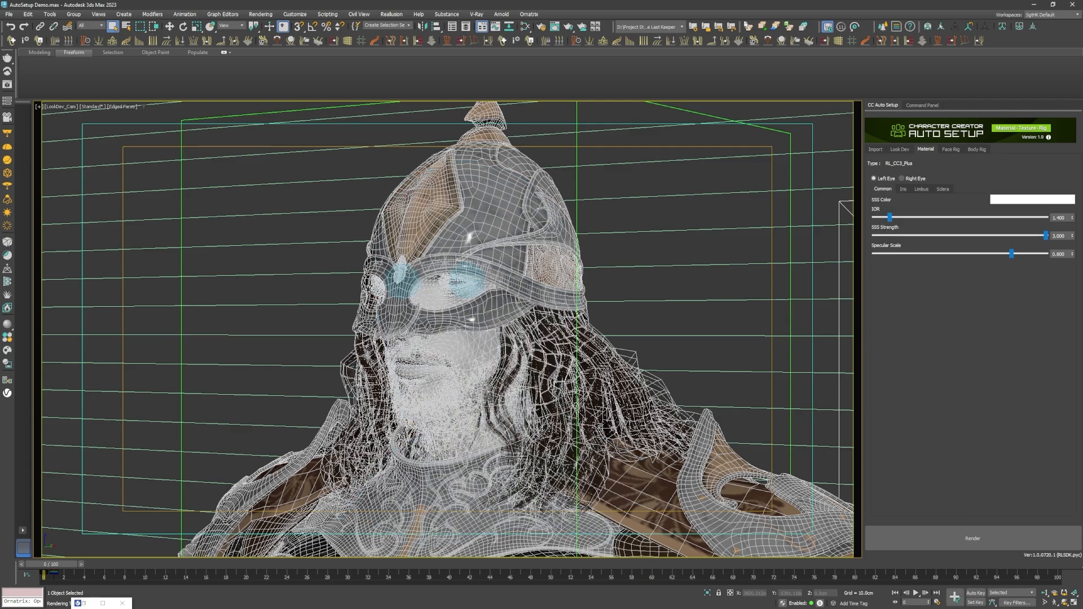
pyautogui.moveTo(1010, 230)
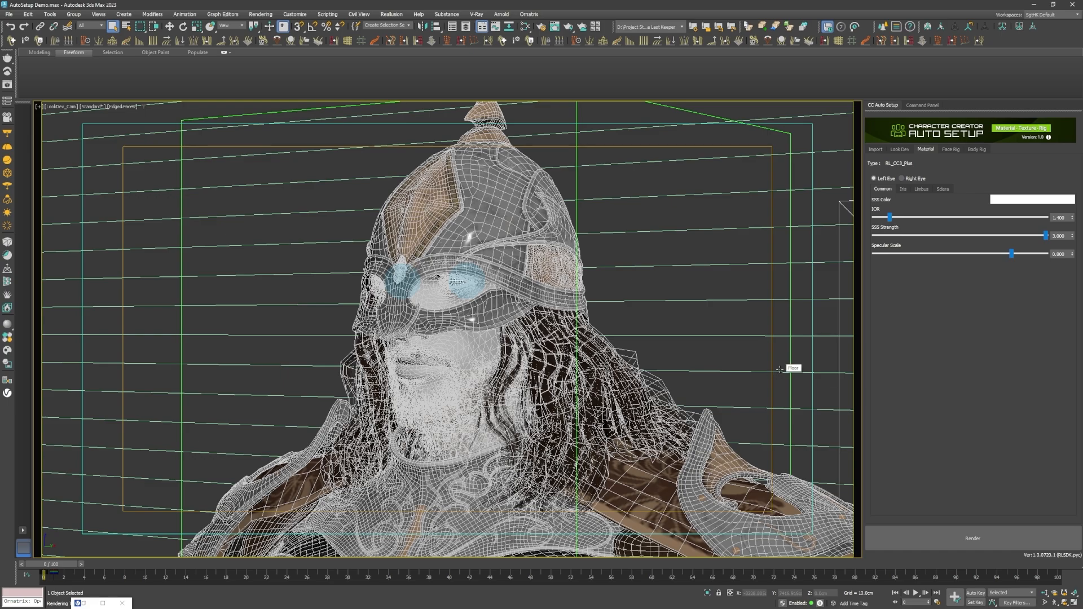
pyautogui.moveTo(767, 228)
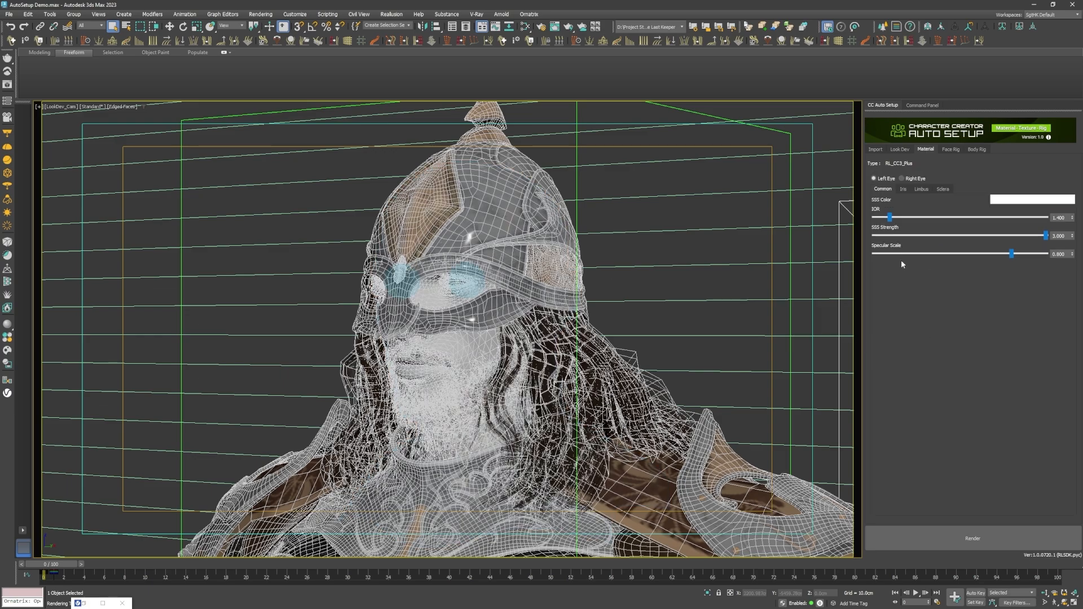
# - Review the left eye's Sclera settings, then go to the eye material's node network
pyautogui.press('alt+tab')
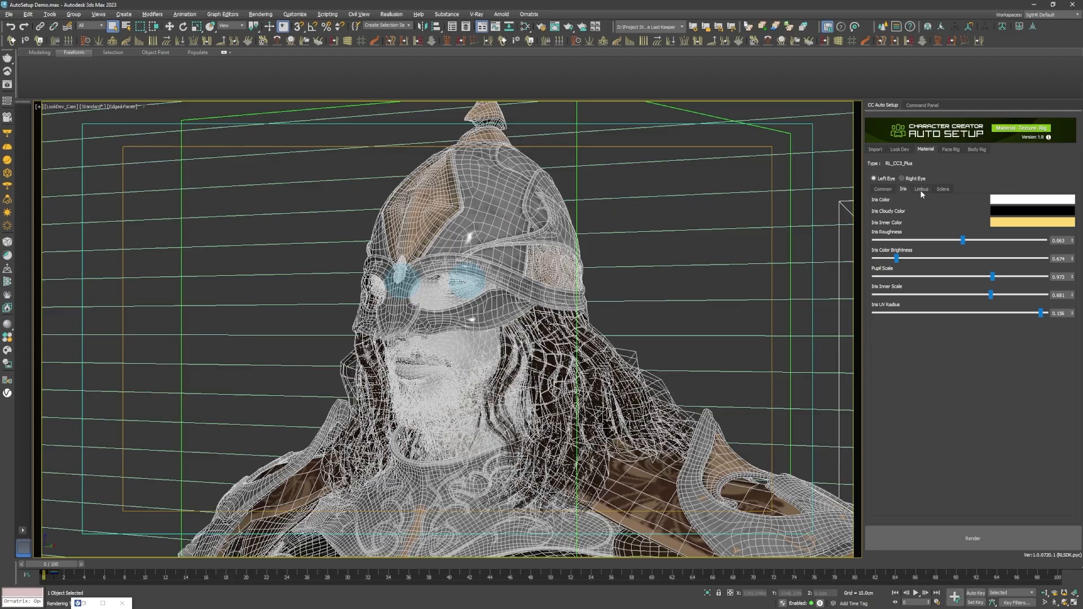
pyautogui.click(943, 189)
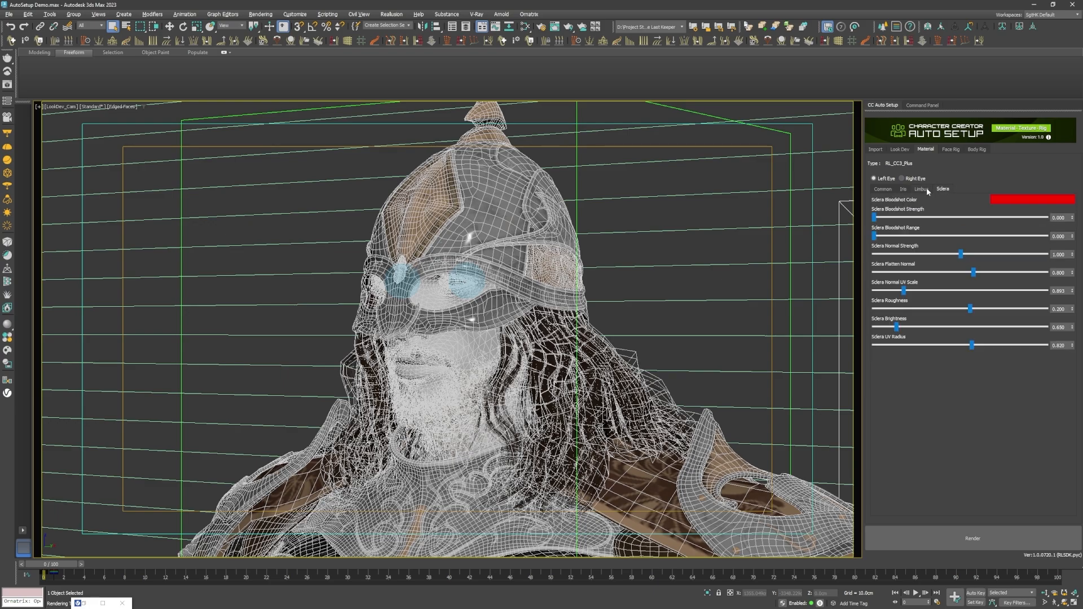
pyautogui.click(903, 189)
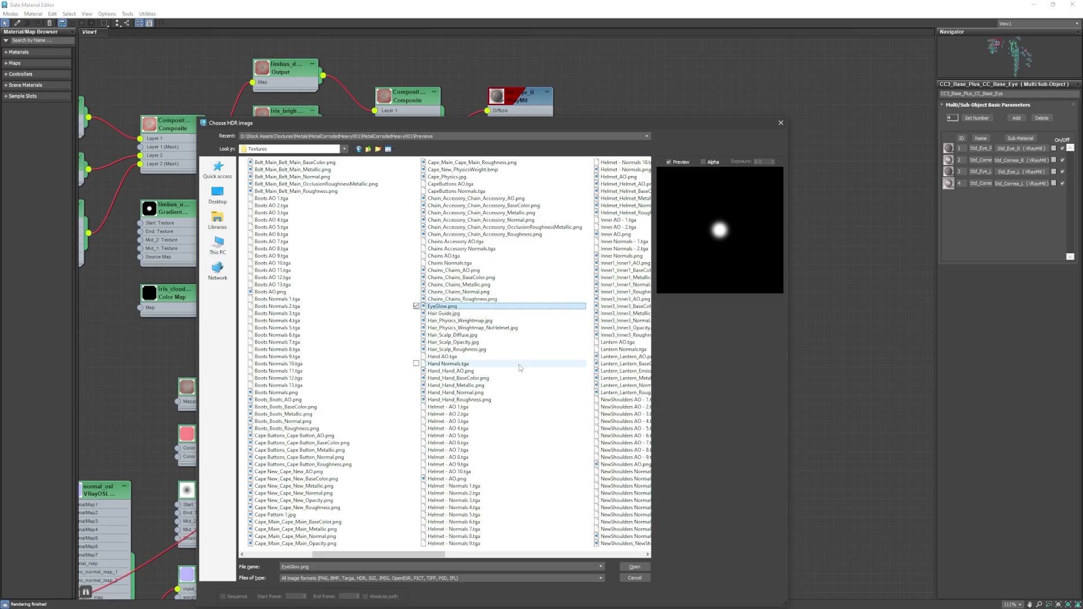
# - Choose EyeGlow.png as the texture in the Choose HDR image dialog
pyautogui.click(634, 568)
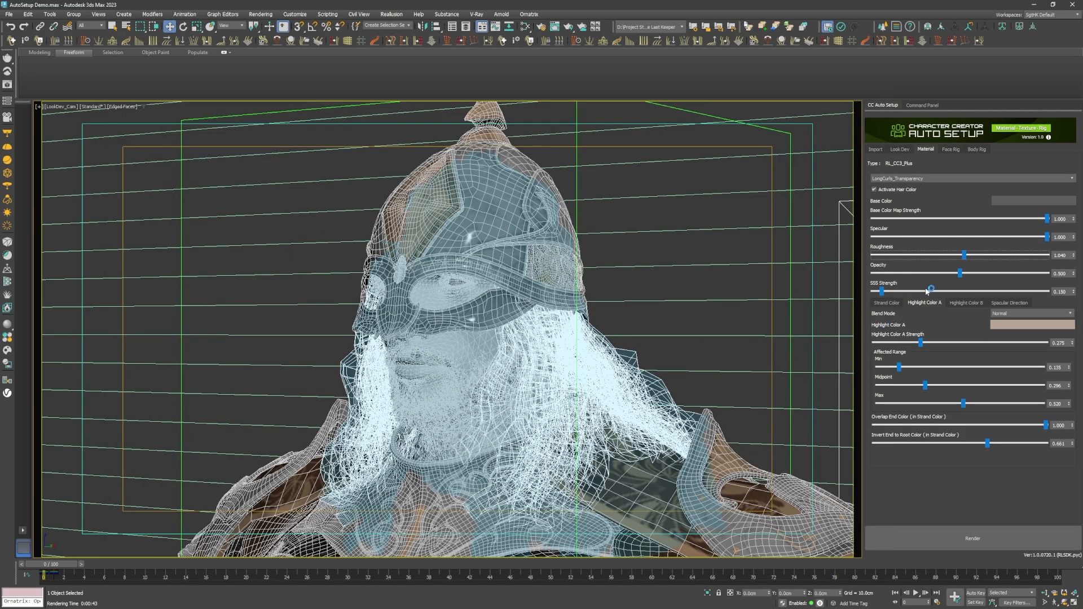
# - Lower the LongCurls and Beard transparency materials' Roughness and start a render
pyautogui.moveTo(964, 255); pyautogui.dragTo(925, 255)
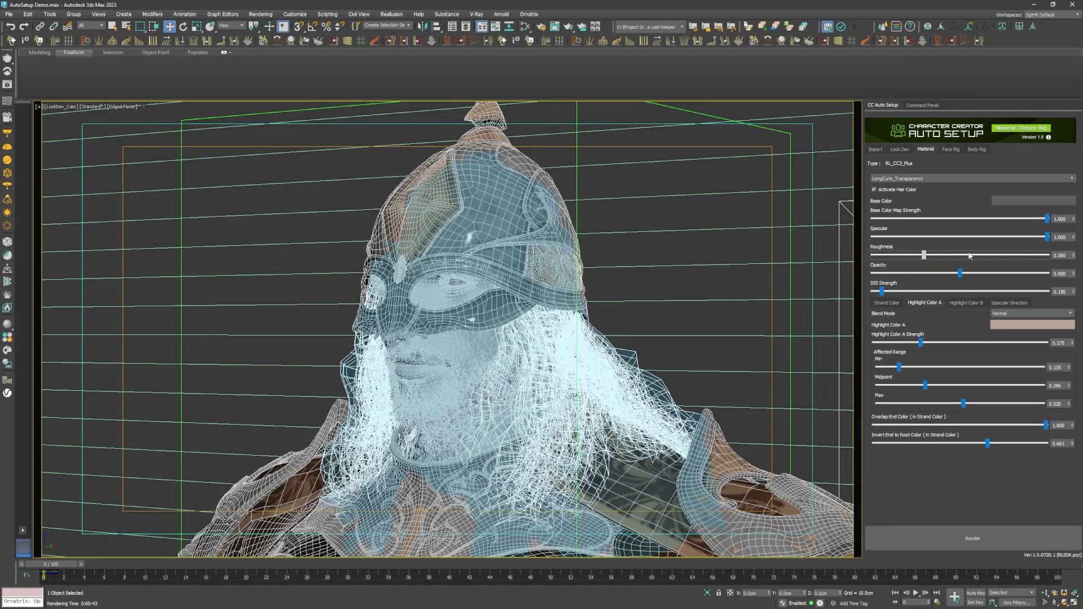
pyautogui.moveTo(924, 255); pyautogui.dragTo(975, 255)
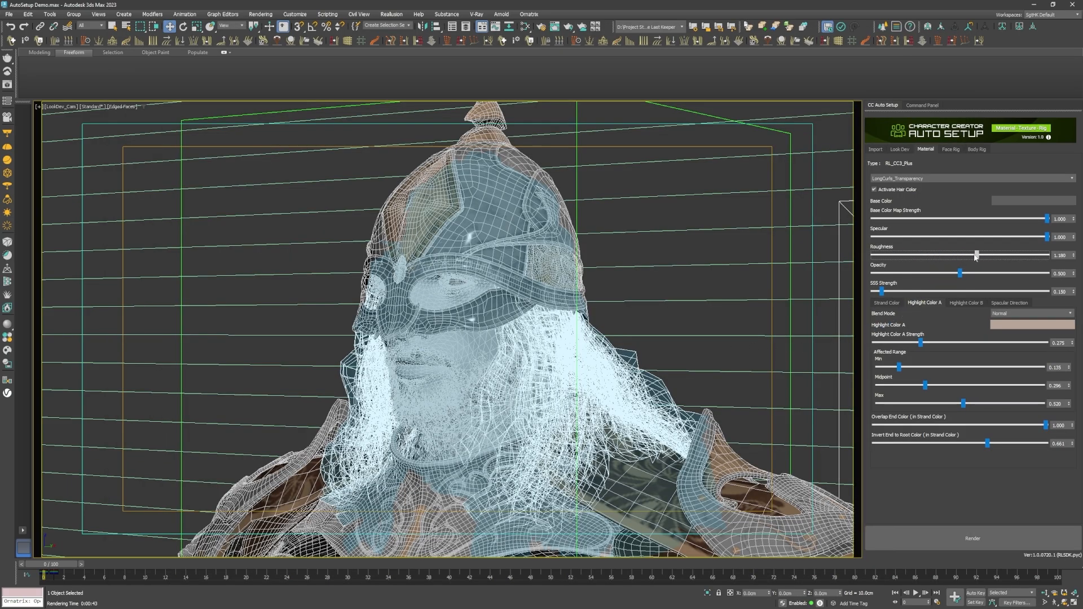
pyautogui.moveTo(975, 255); pyautogui.dragTo(967, 255)
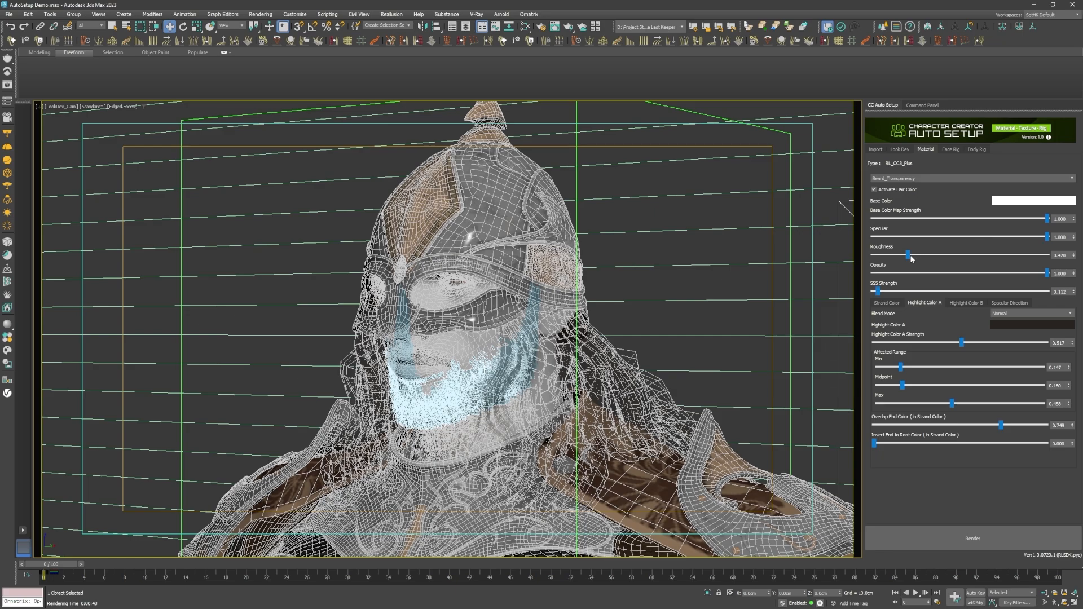
pyautogui.moveTo(908, 255); pyautogui.dragTo(968, 255)
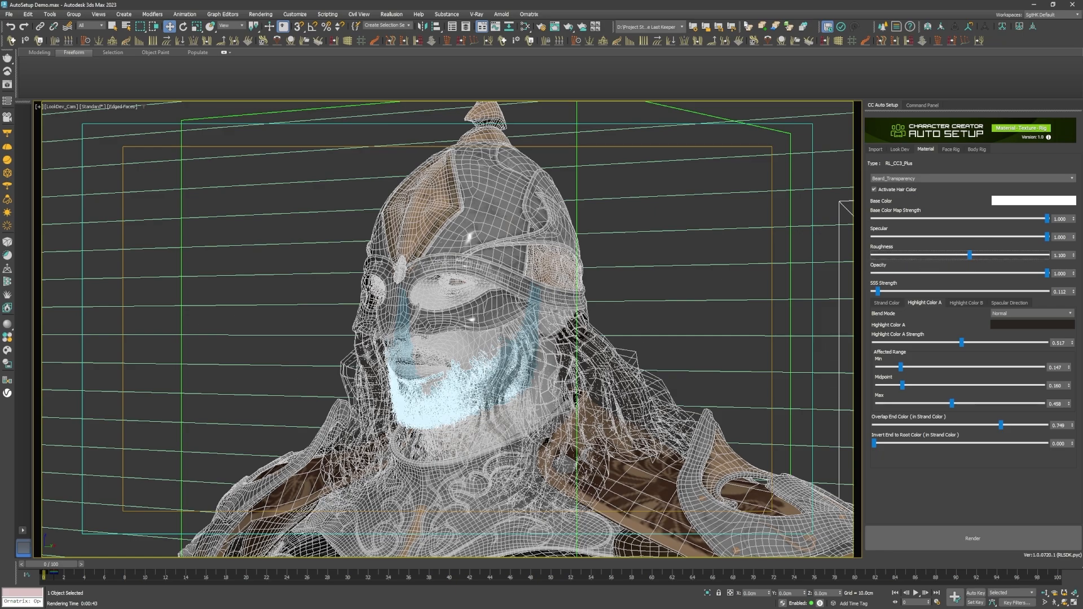
pyautogui.click(973, 538)
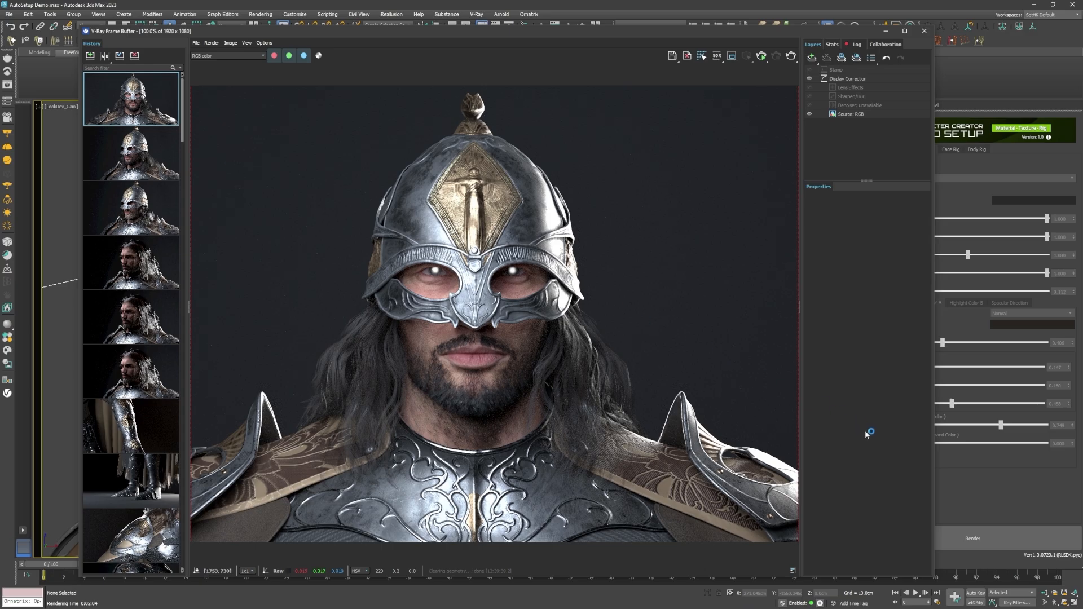
# - Review the V-Ray render of the helmeted head with glowing eyes
pyautogui.click(921, 32)
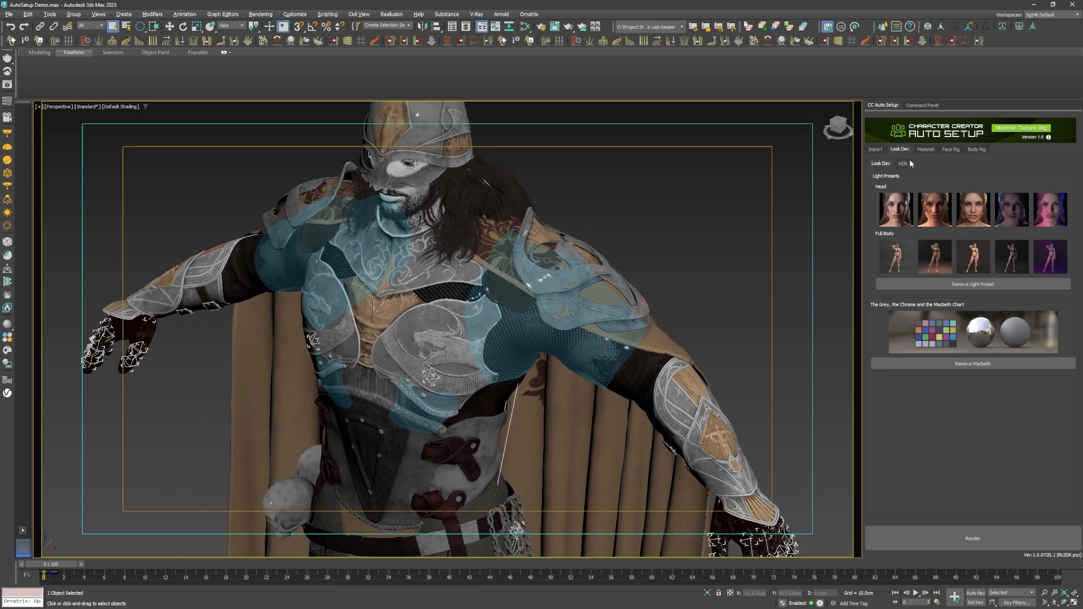
# - Create a CAT body rig for the armored character via Auto Setup's Body Rig options
pyautogui.click(977, 149)
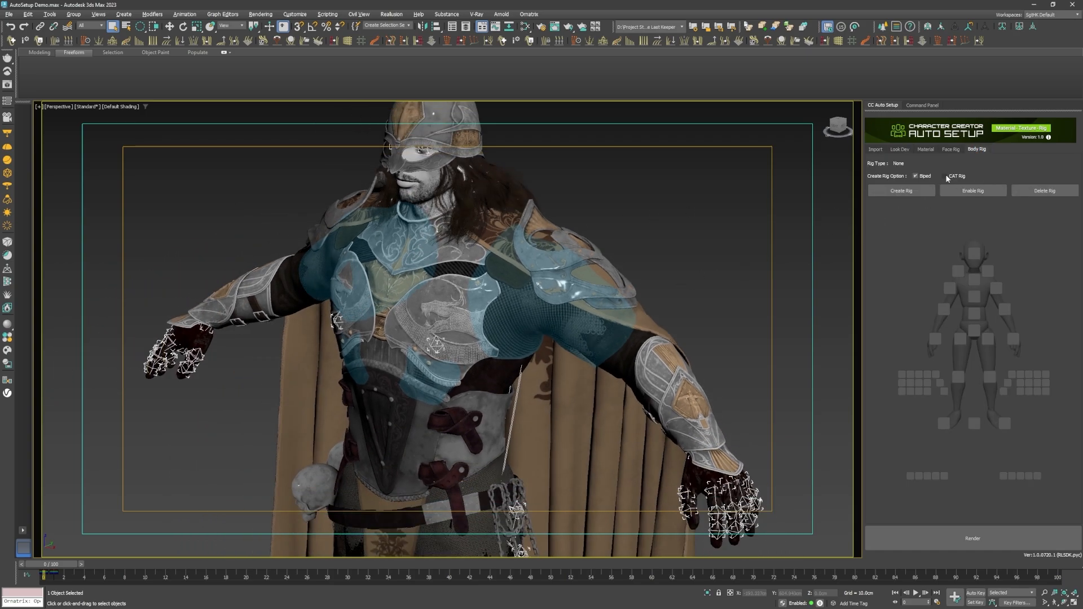
pyautogui.click(946, 174)
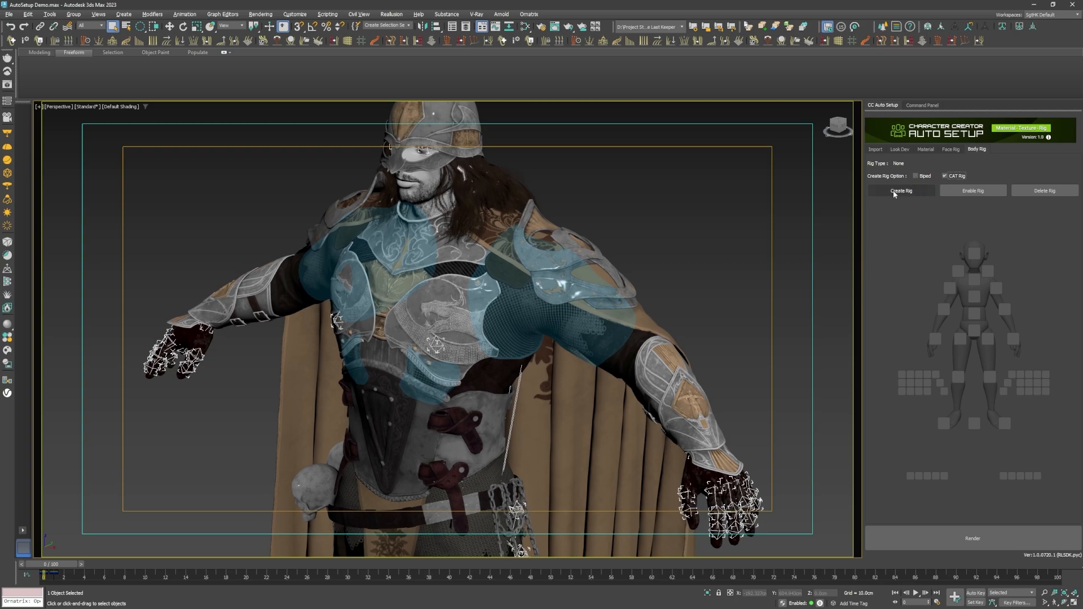
pyautogui.click(901, 189)
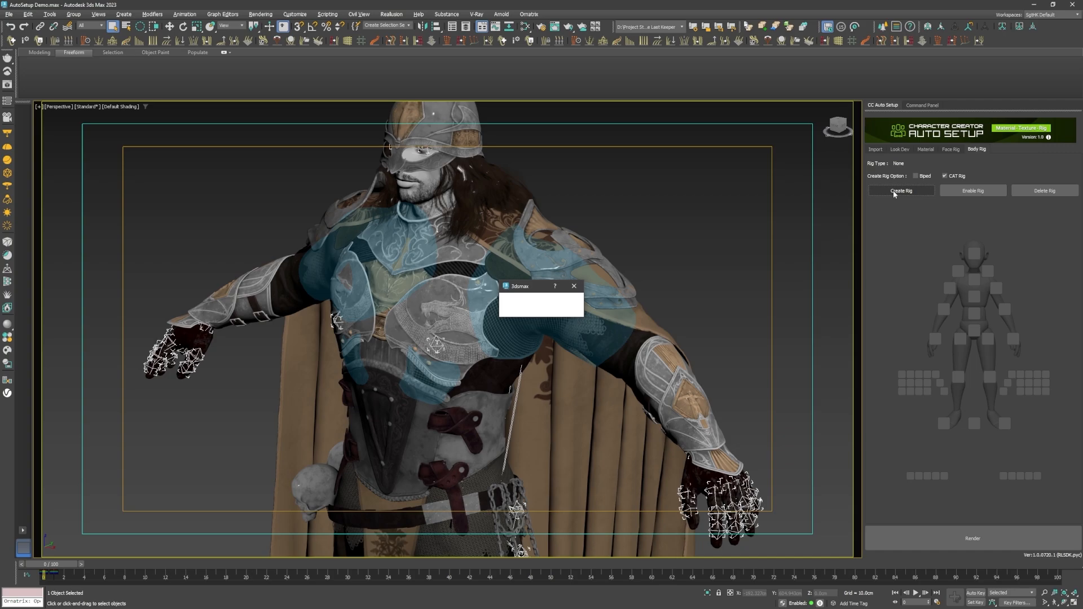
pyautogui.click(900, 191)
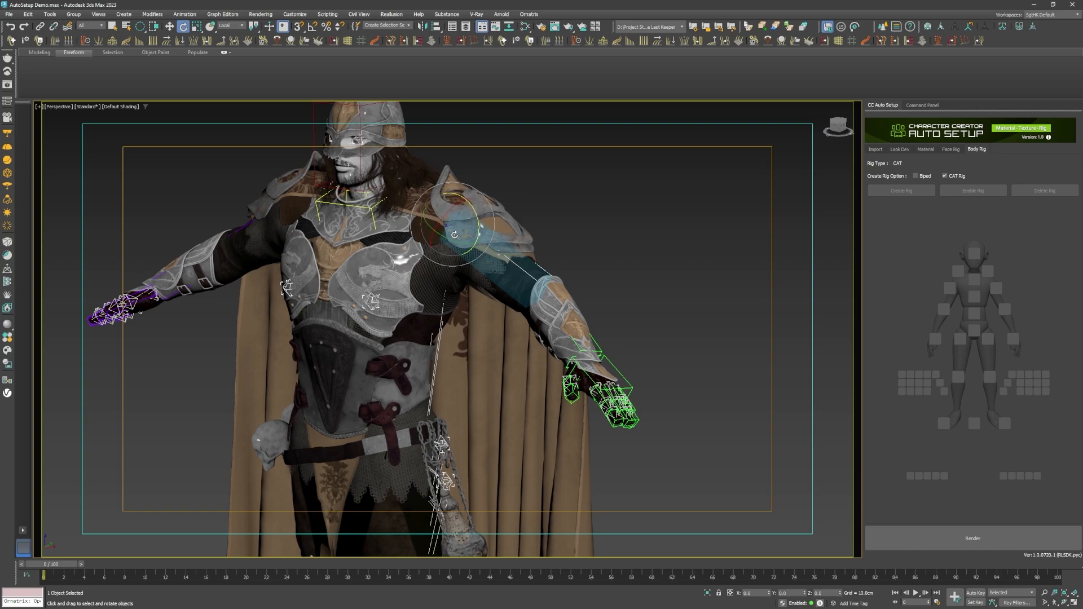
# - Lower and rotate the character's arm into the sword-wielding battle pose
pyautogui.moveTo(455, 233); pyautogui.dragTo(469, 241)
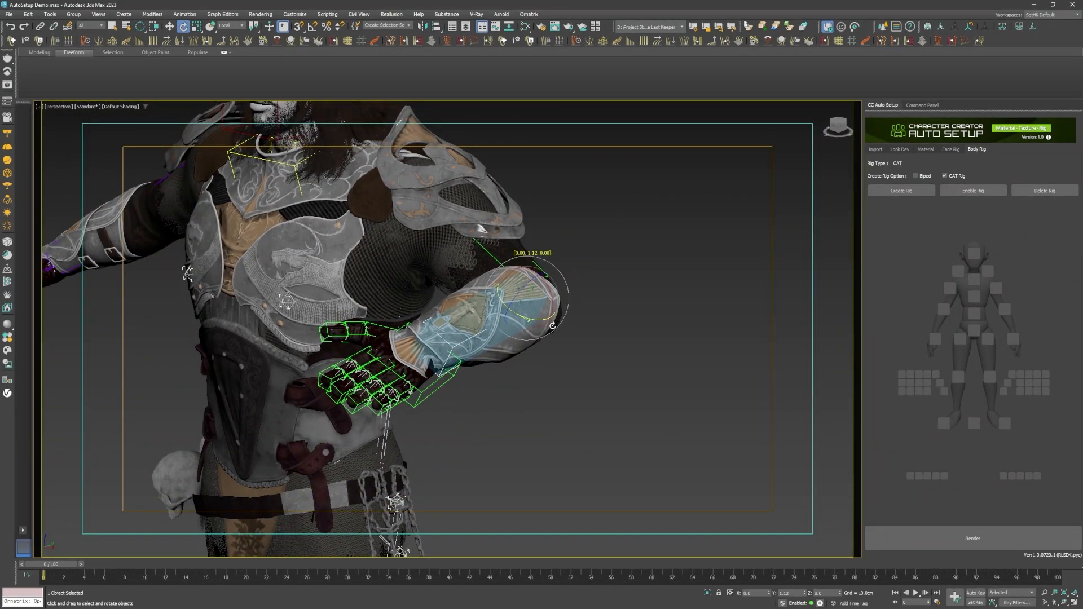
pyautogui.moveTo(553, 325); pyautogui.dragTo(508, 325)
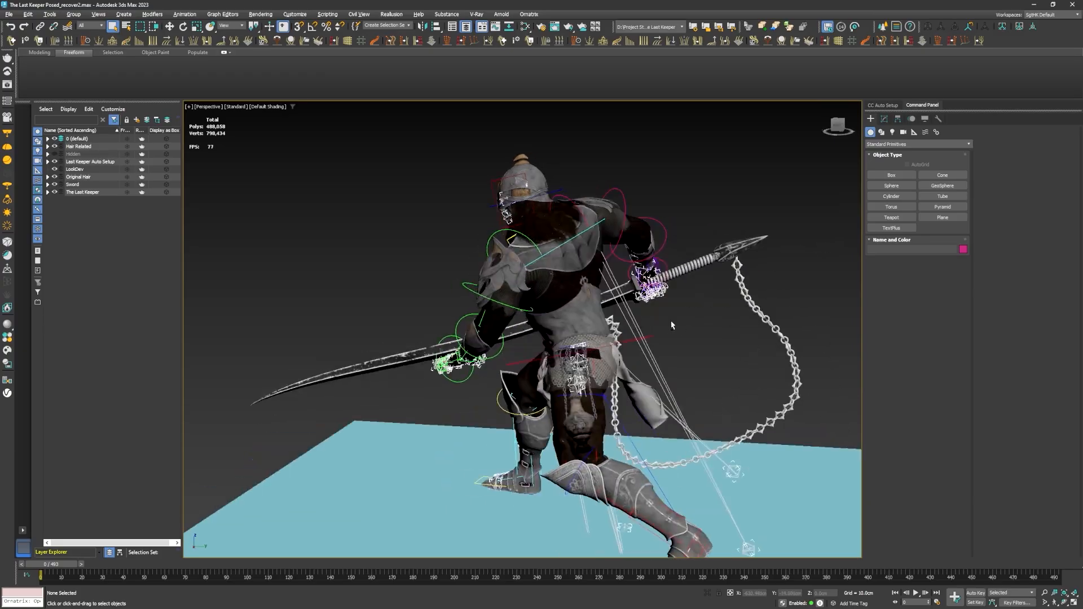
# - Orbit the view around the posed character toward his face
pyautogui.moveTo(670, 325); pyautogui.dragTo(580, 349)
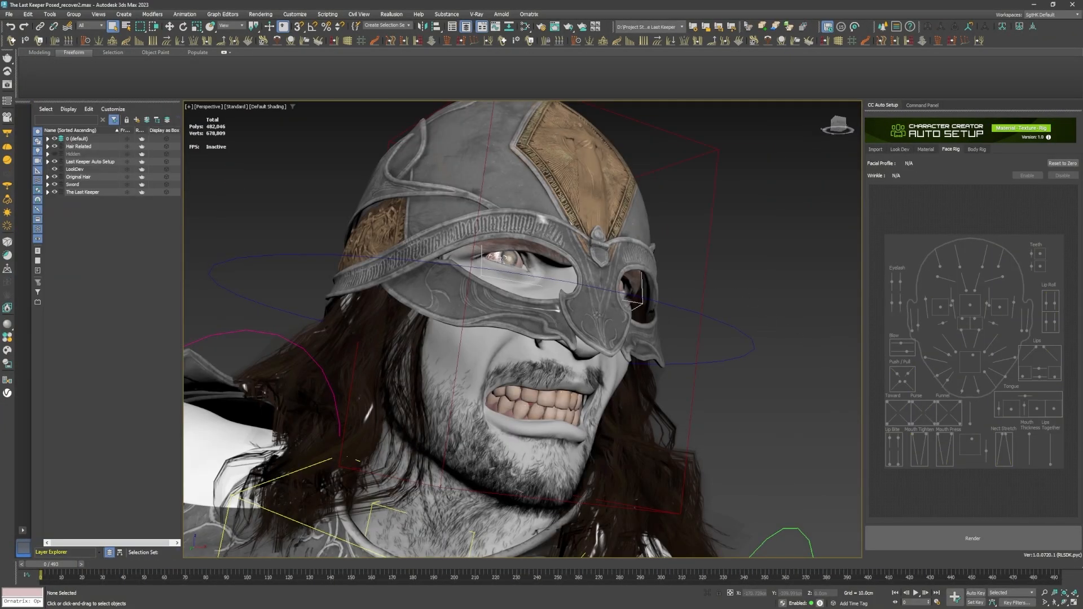
# - Adjust the view framing the snarling helmeted warrior for the V-Ray close-up render
pyautogui.moveTo(598, 315); pyautogui.dragTo(542, 321)
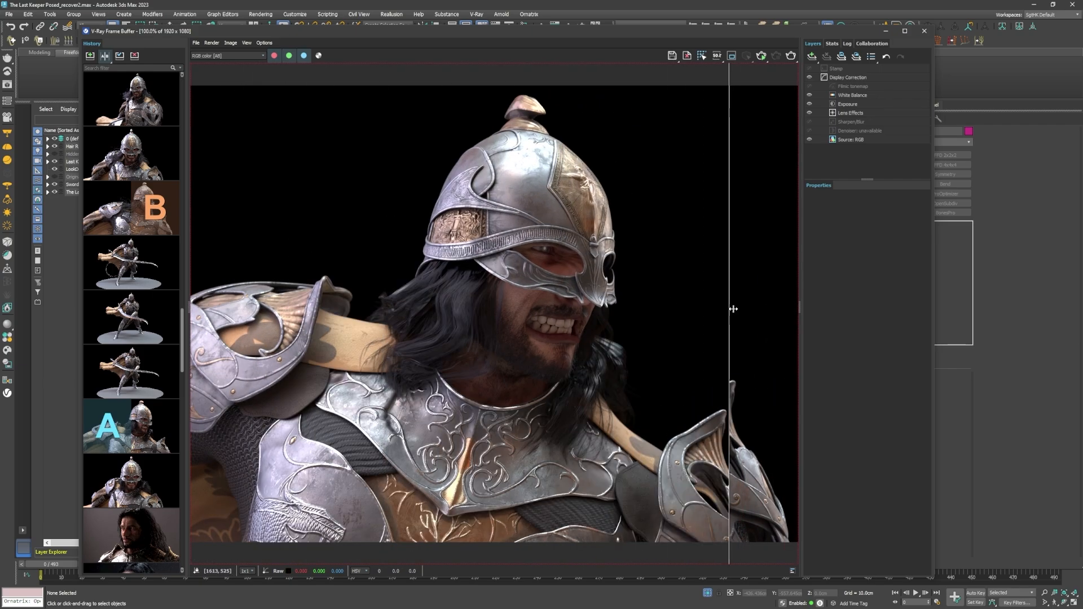
# - Review the snarl renders in history, close the frame buffer, and unhide the ruins environment
pyautogui.click(924, 31)
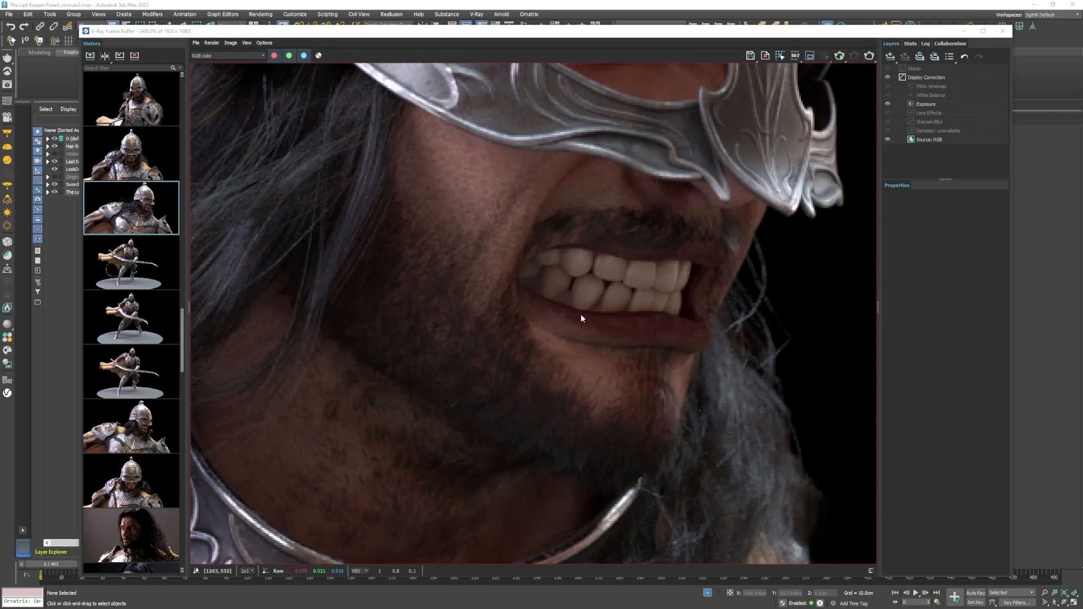
pyautogui.click(1000, 31)
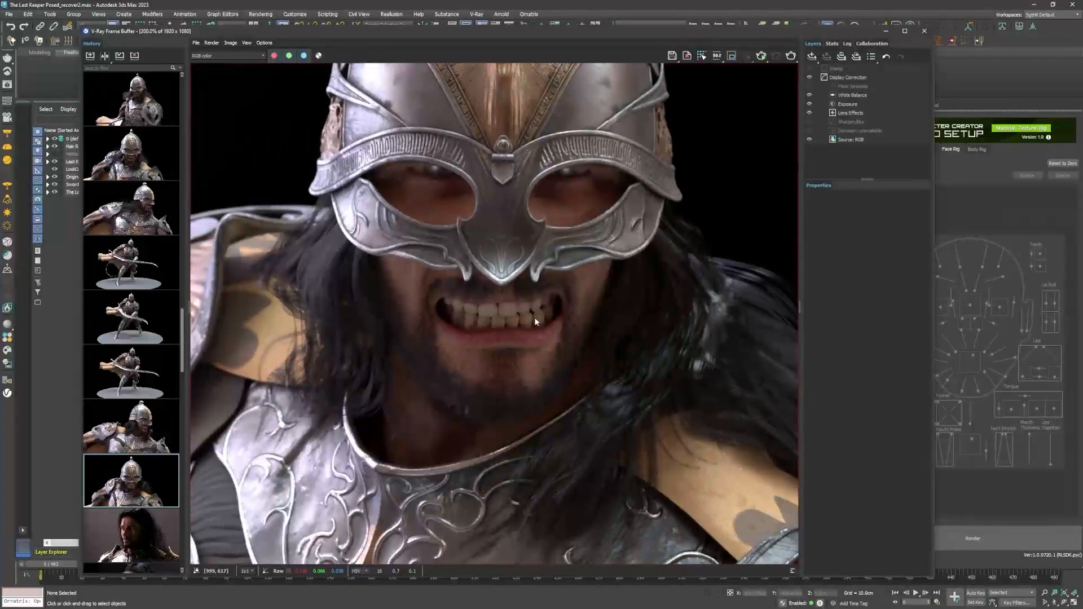
pyautogui.click(921, 32)
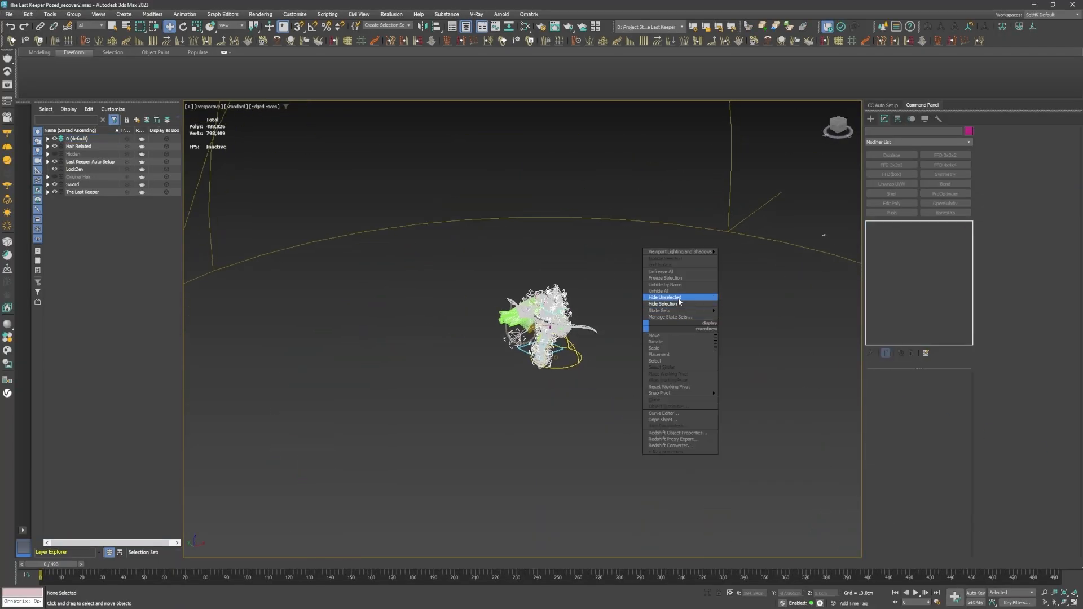
pyautogui.click(661, 292)
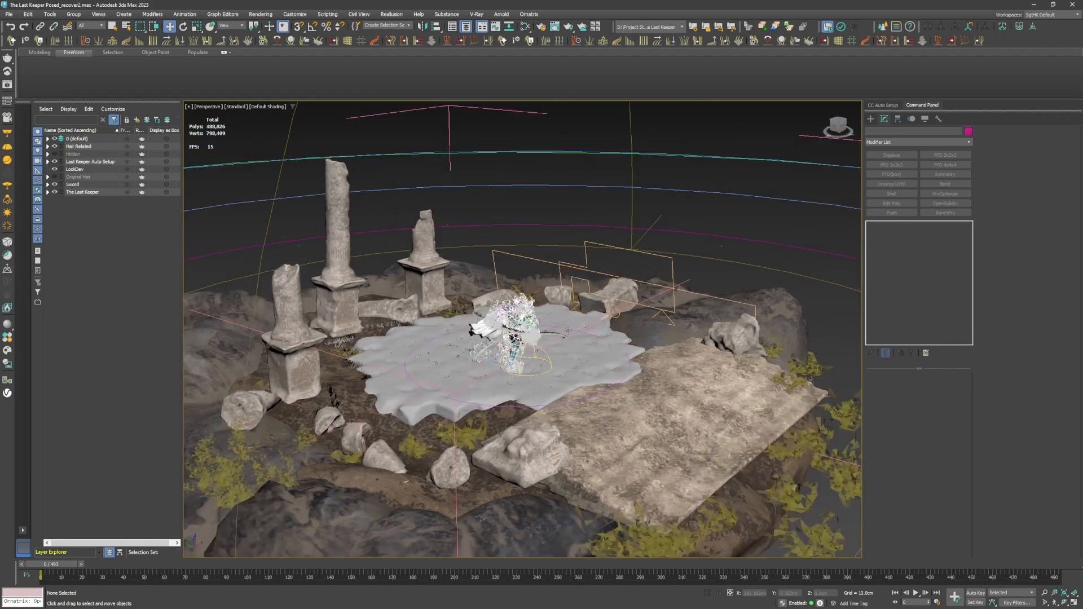